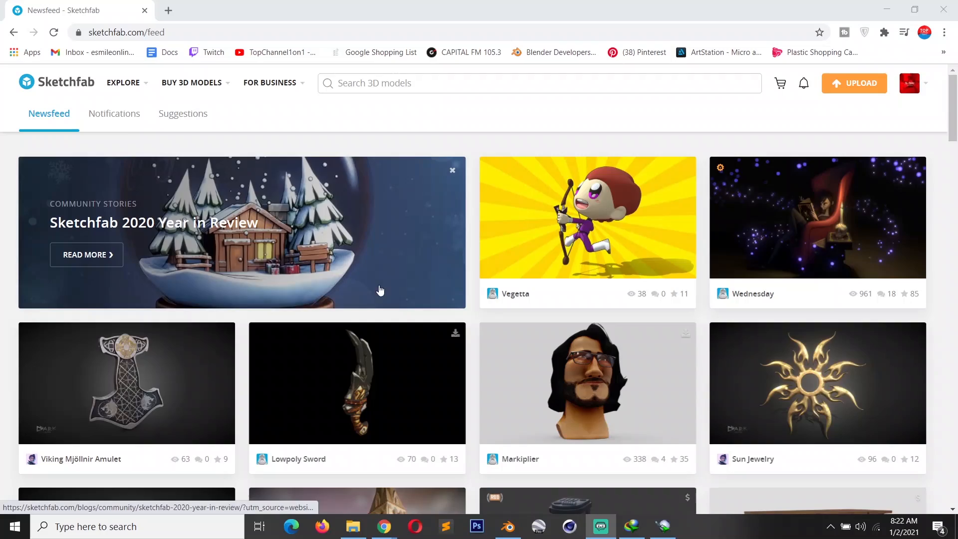
mouse_move(463, 319)
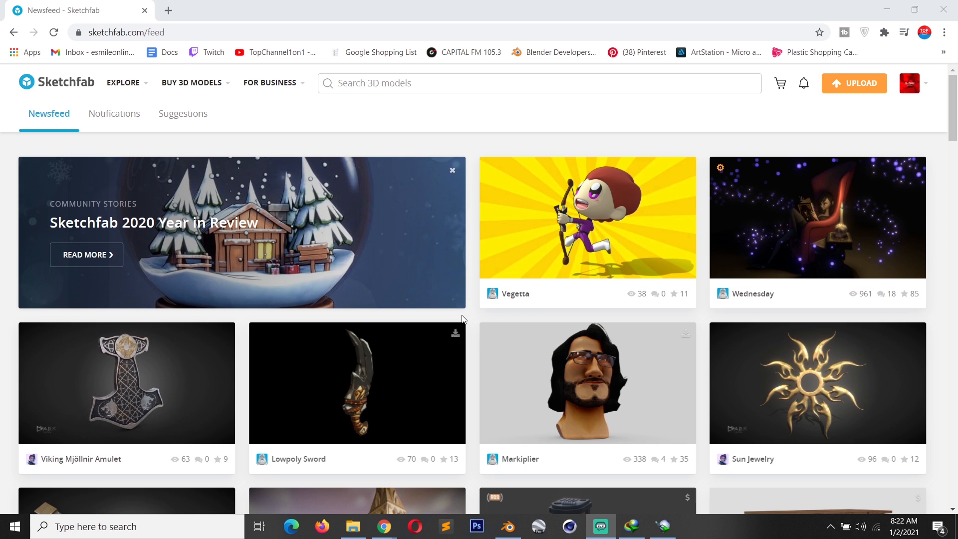
mouse_move(508, 527)
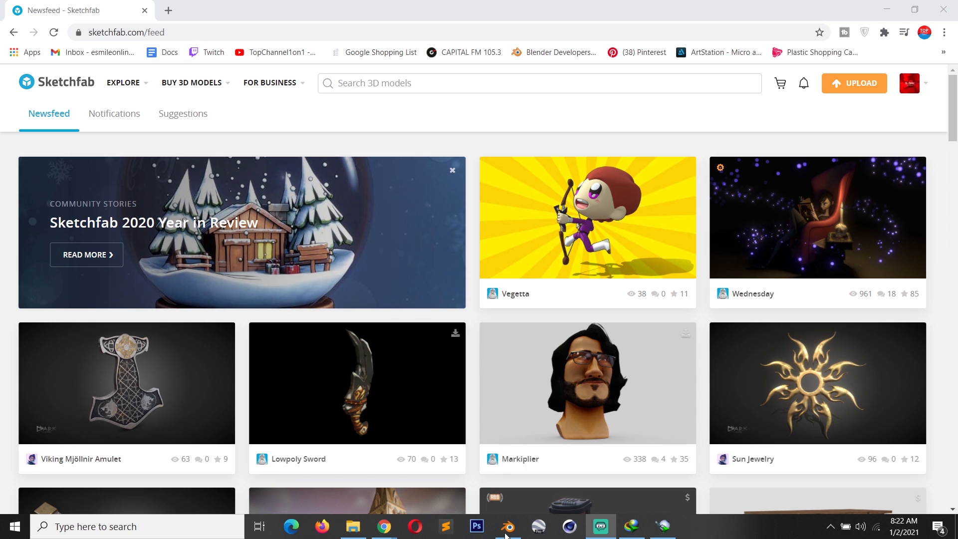
mouse_move(384, 439)
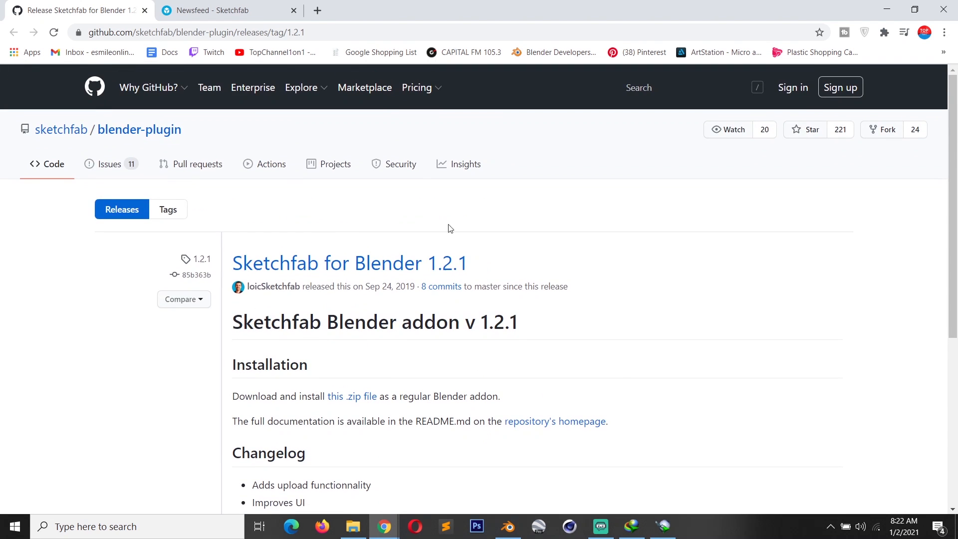
Scroll the 1.2.1 release page down to the Assets list with sketchfab-plugin-1-2-1.zip
scroll("down", 3)
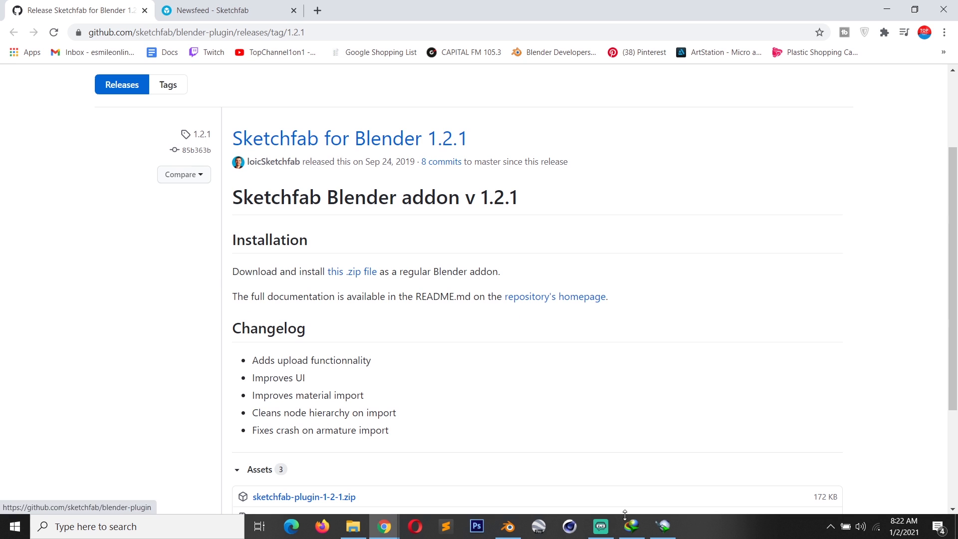
Install the sketchfab-plugin-1-2-1.zip add-on via Preferences > Add-ons and close Preferences
left_click(507, 527)
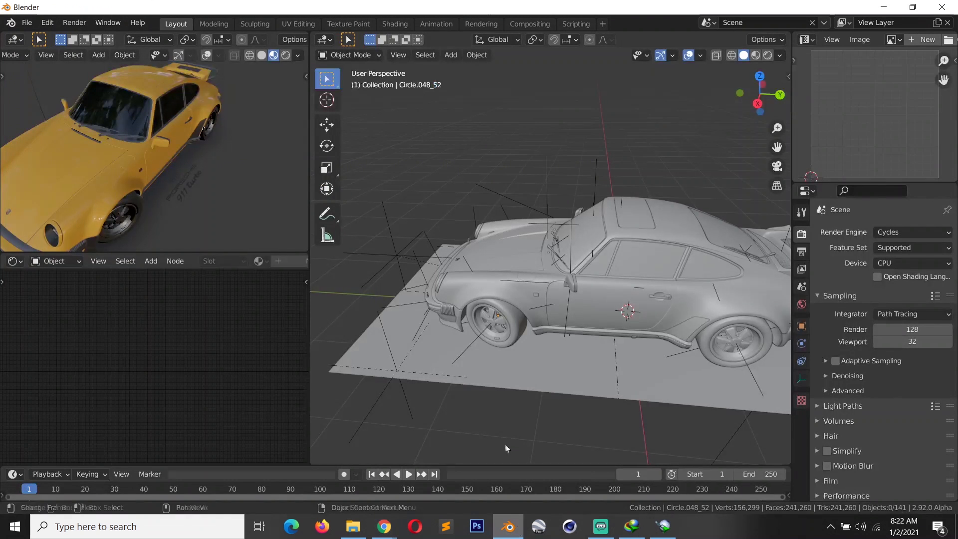
left_click(47, 22)
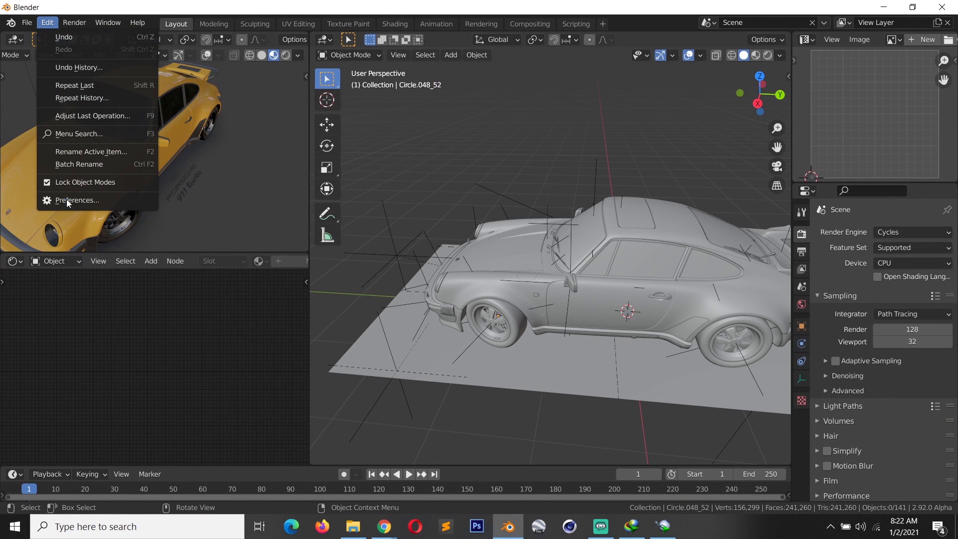
left_click(77, 200)
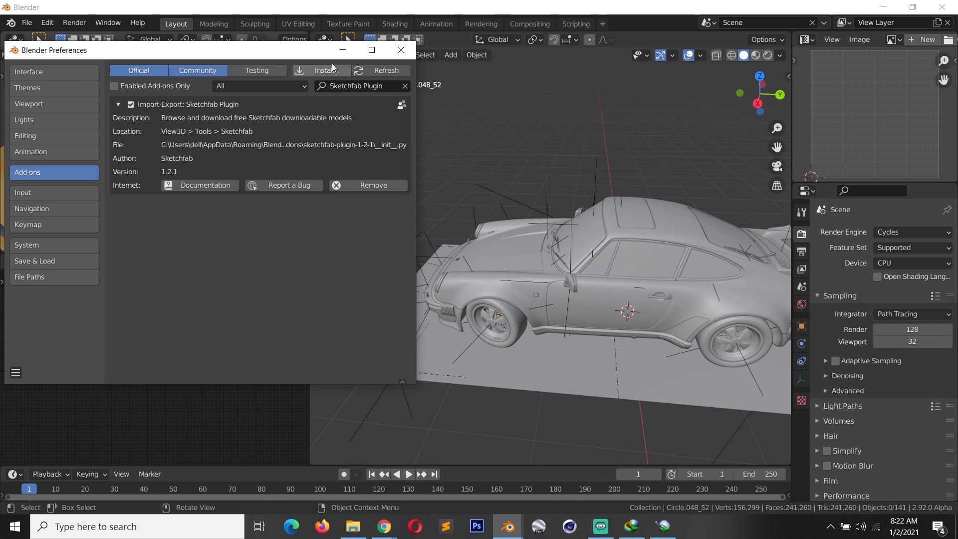
left_click(320, 70)
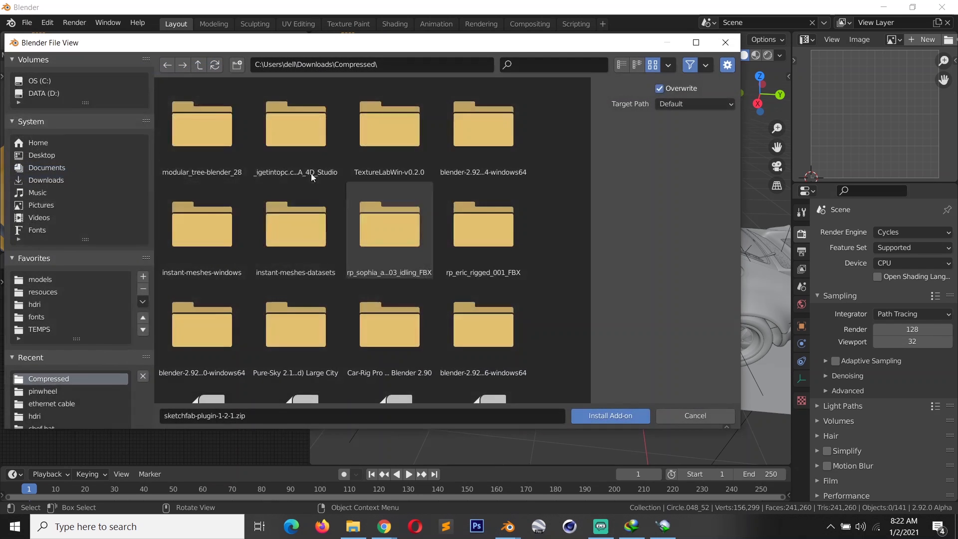
scroll("down", 3)
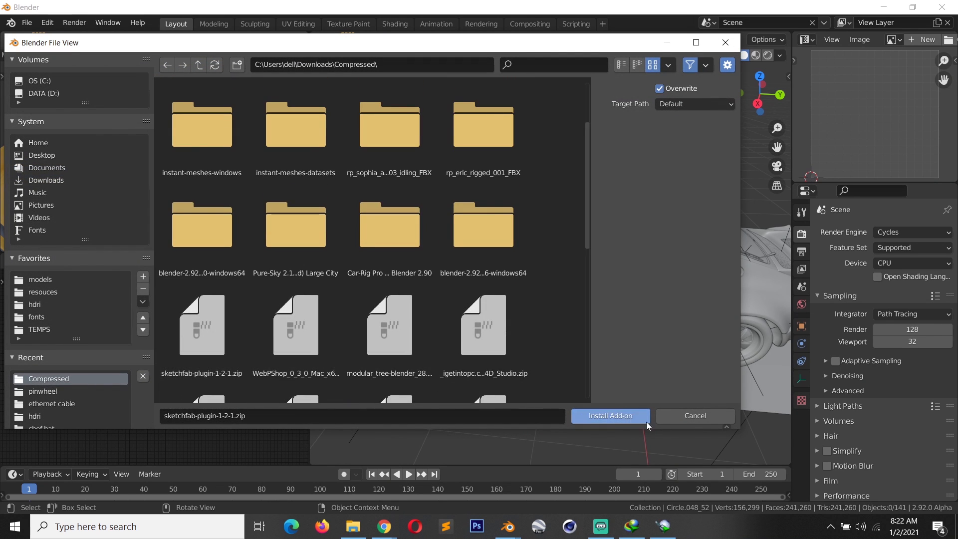
left_click(611, 415)
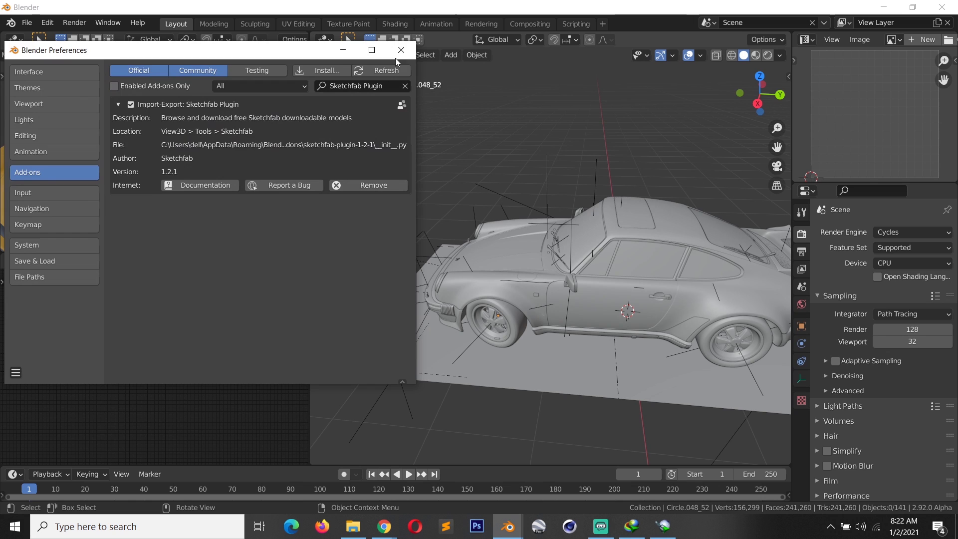
left_click(400, 50)
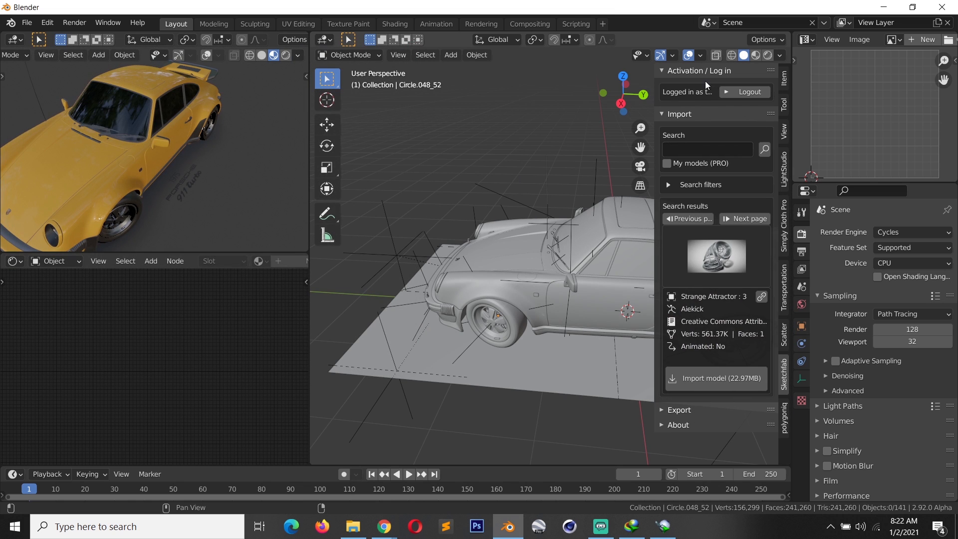
mouse_move(733, 89)
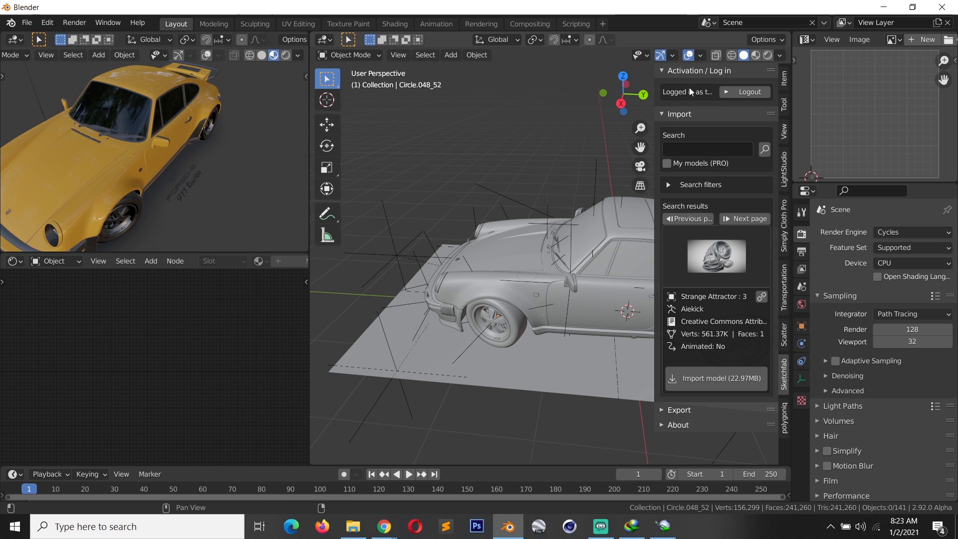
mouse_move(692, 98)
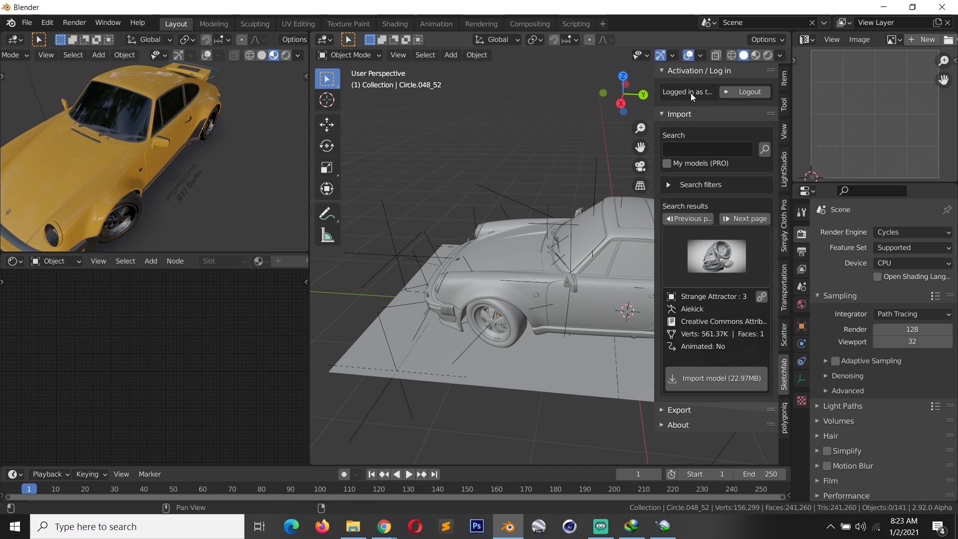
mouse_move(674, 102)
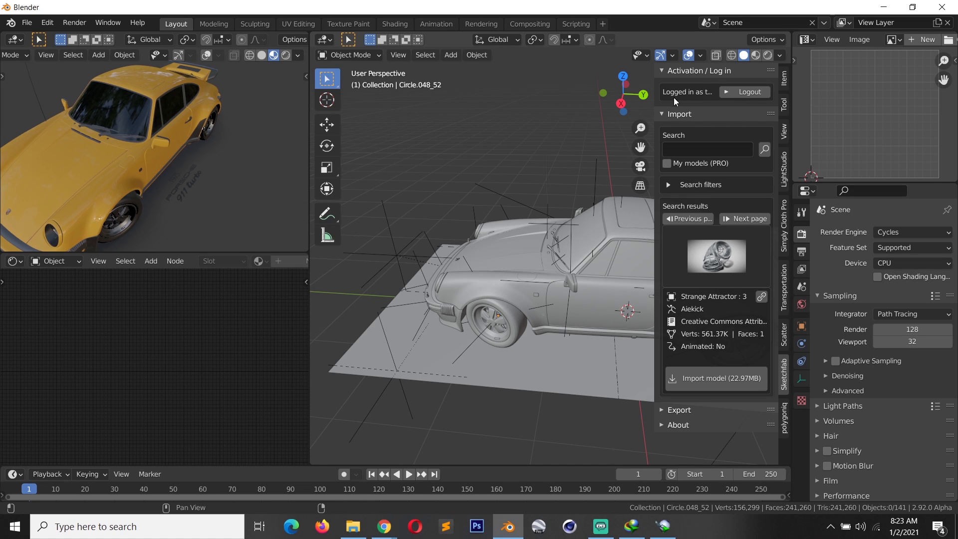
mouse_move(722, 108)
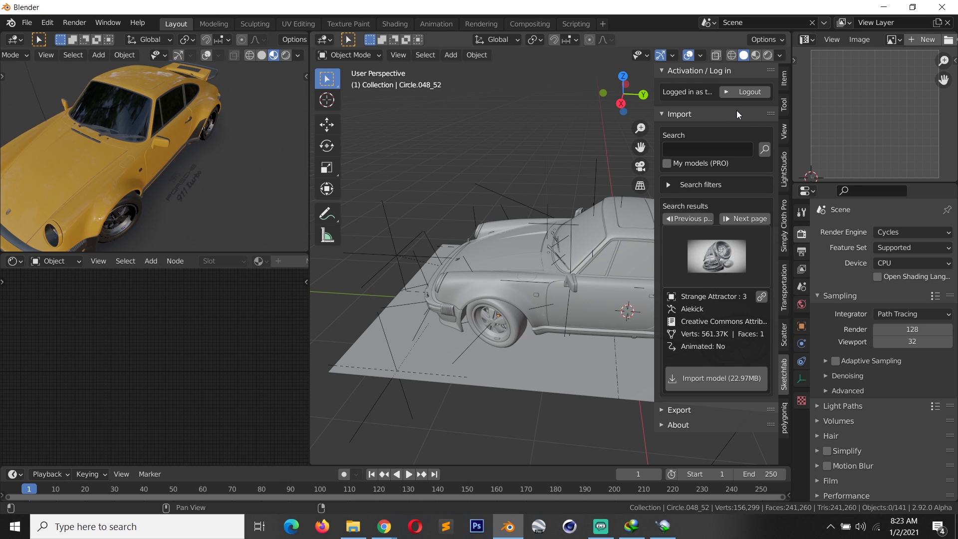
mouse_move(680, 200)
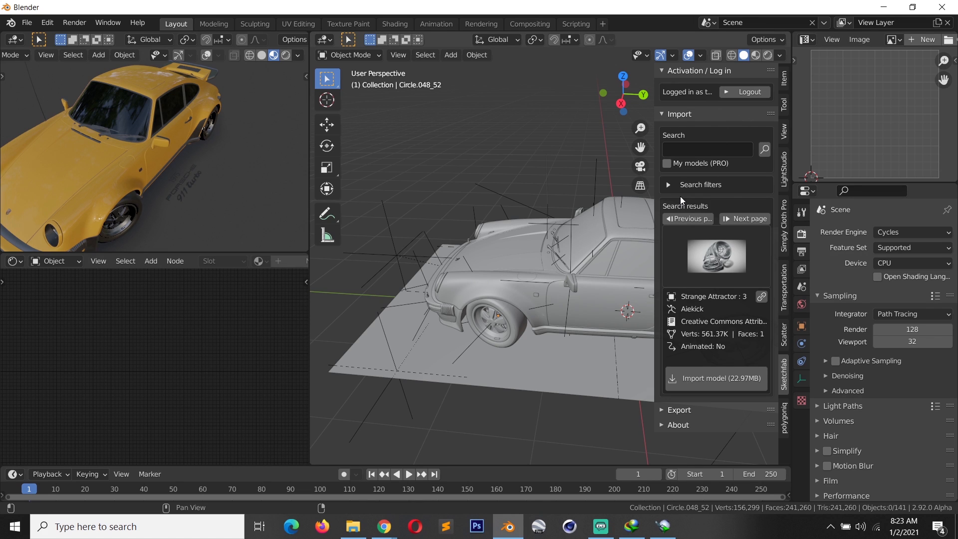
mouse_move(681, 193)
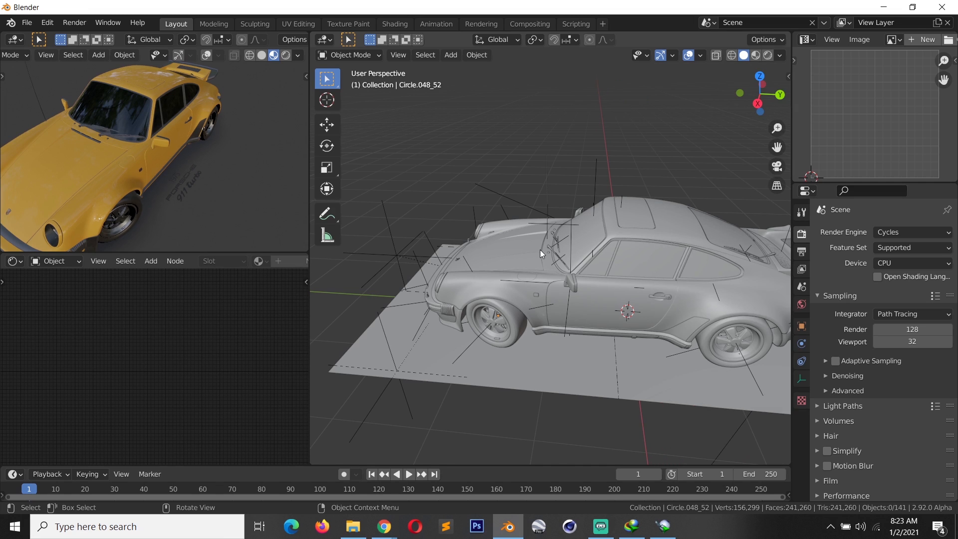
Show the Sketchfab add-on panel, browse its results gallery, then switch to the Sketchfab website
left_click(784, 373)
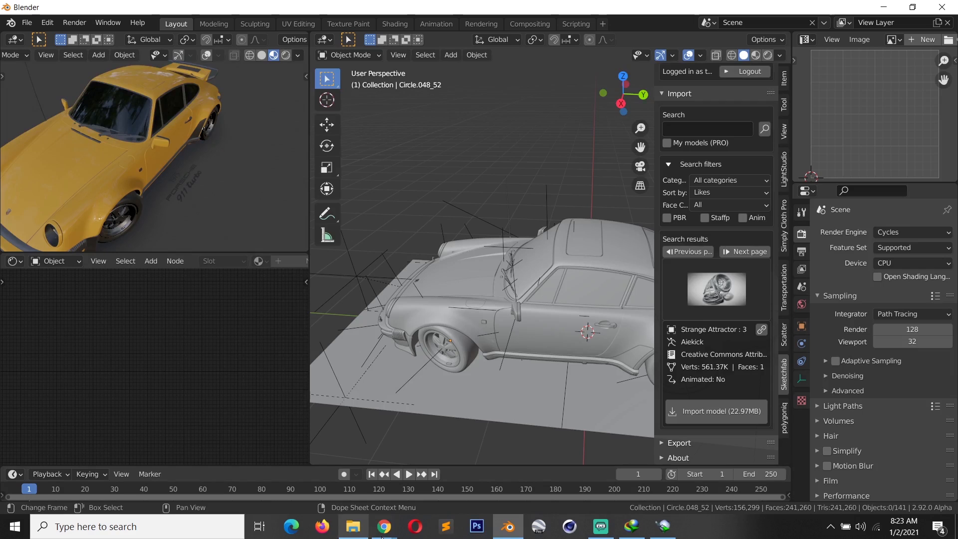
mouse_move(383, 526)
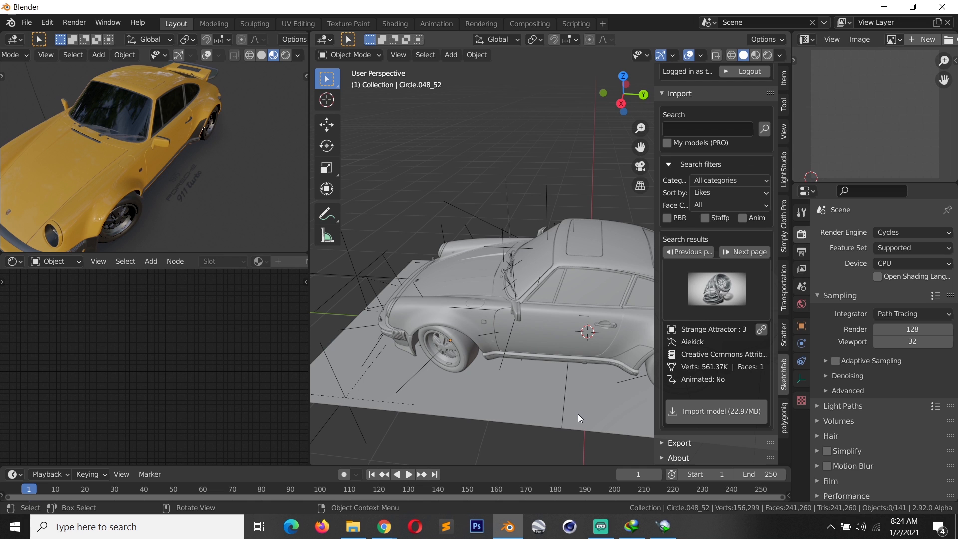
mouse_move(567, 405)
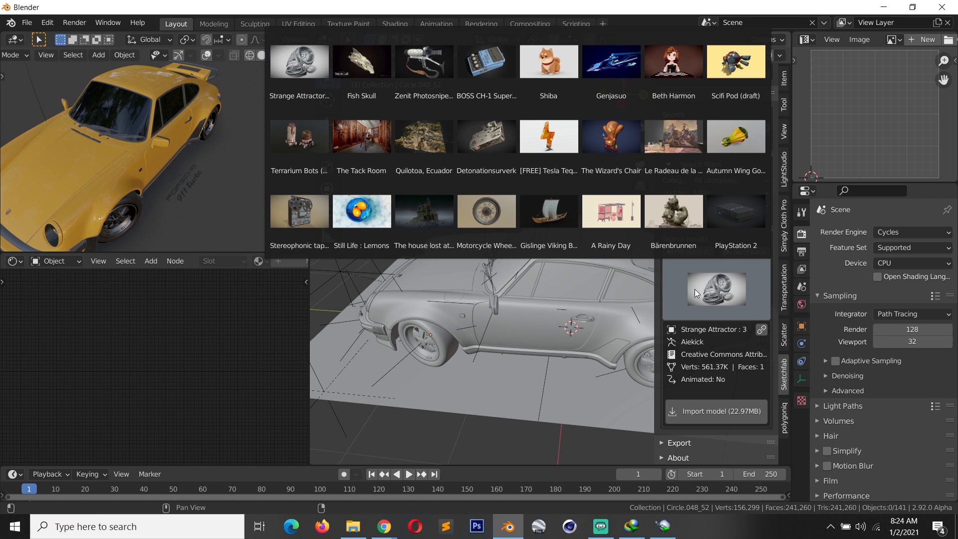
mouse_move(583, 139)
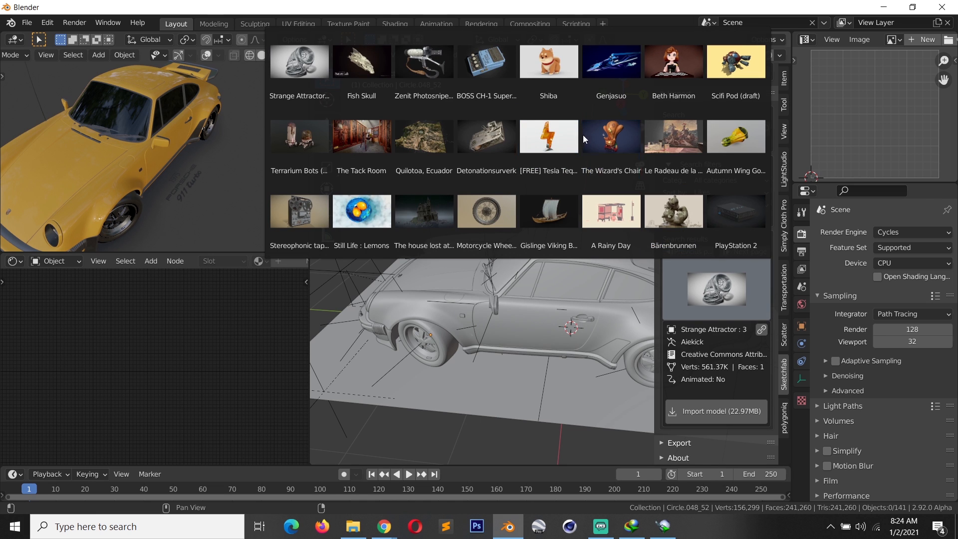
left_click(672, 212)
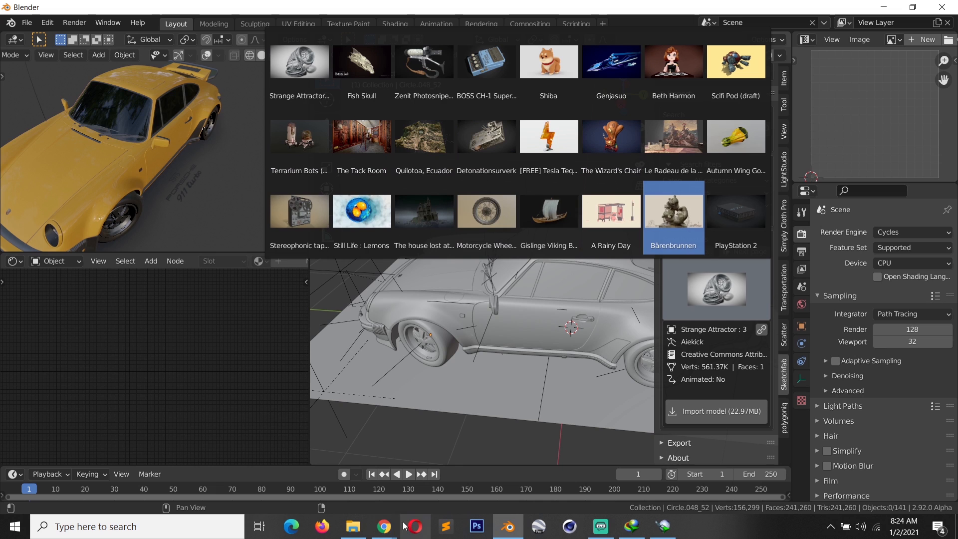
left_click(378, 525)
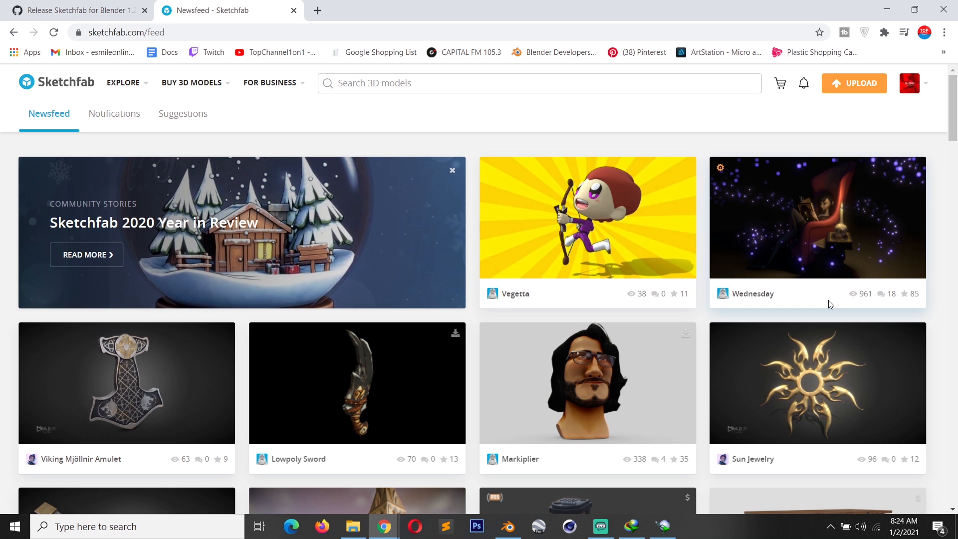
mouse_move(618, 244)
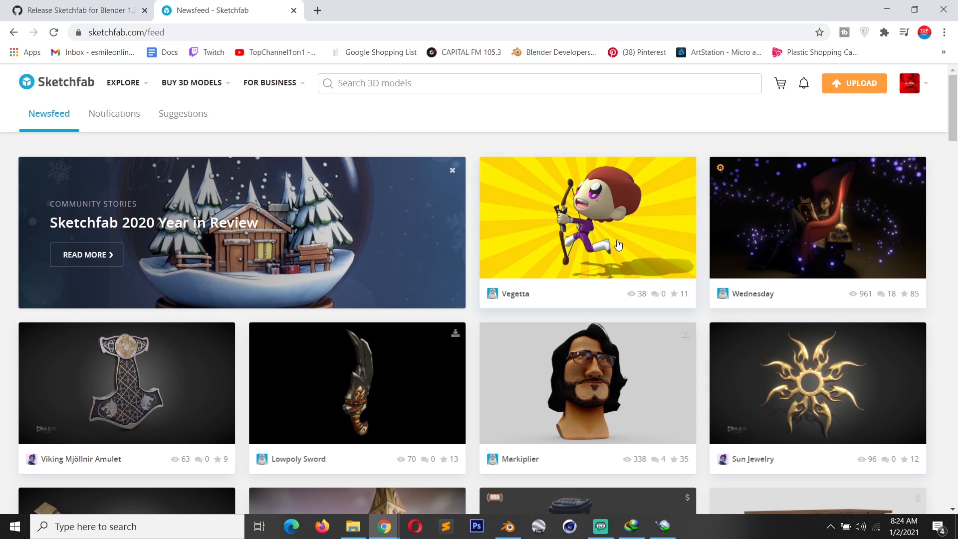
From the profile avatar menu, show your own Models page and scroll its grid
scroll("down", 3)
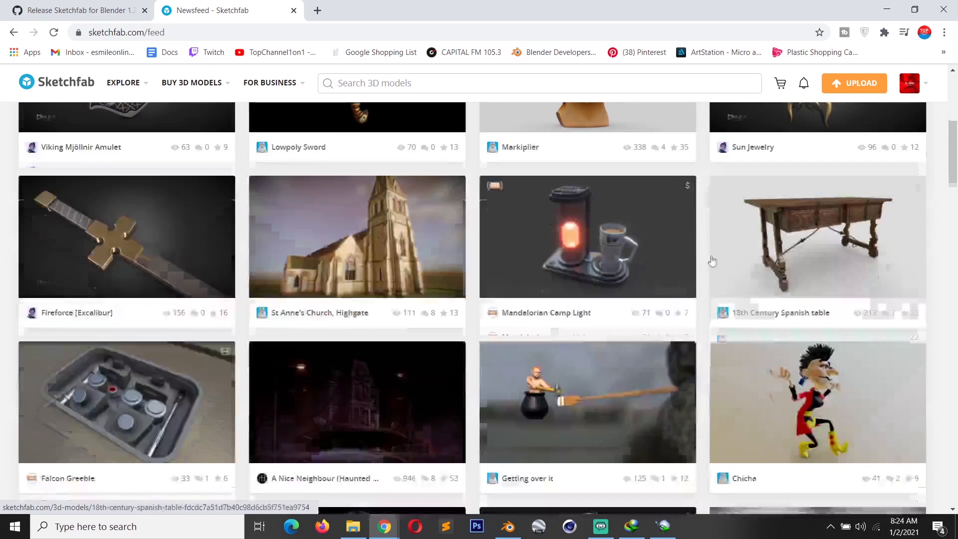
scroll("down", 3)
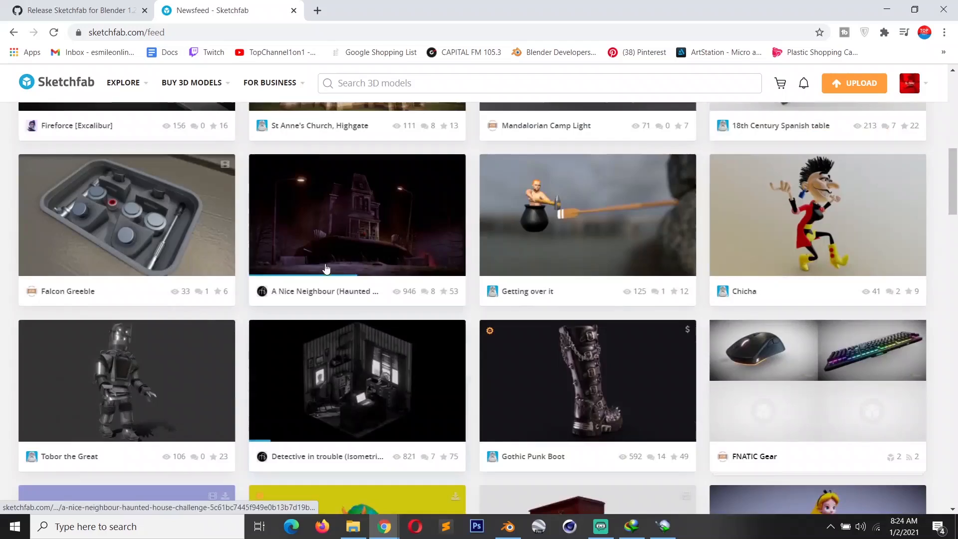
scroll("down", 3)
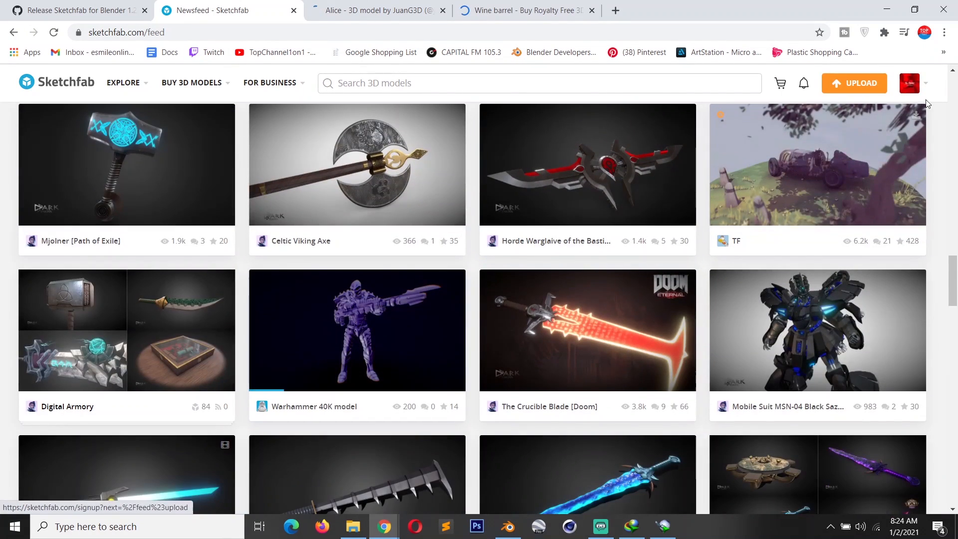
left_click(910, 84)
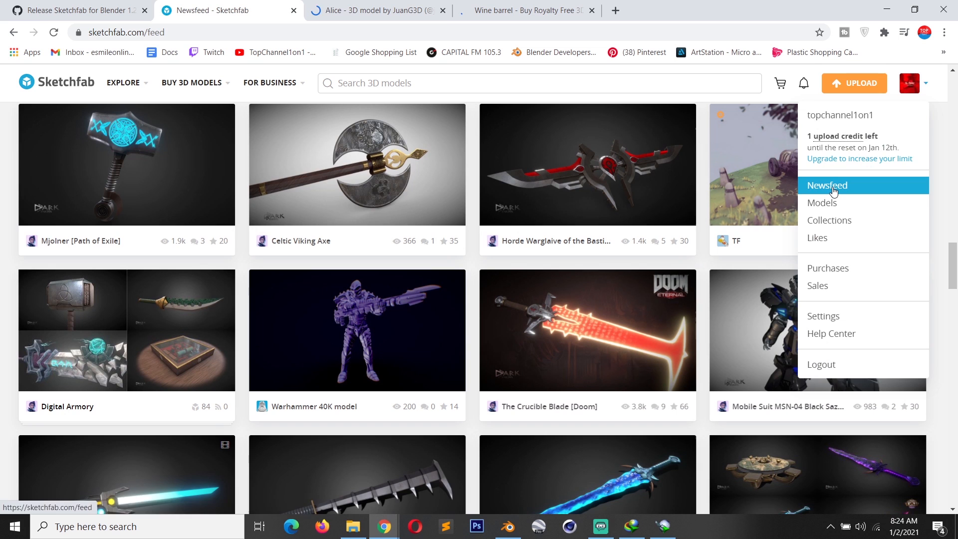
left_click(822, 202)
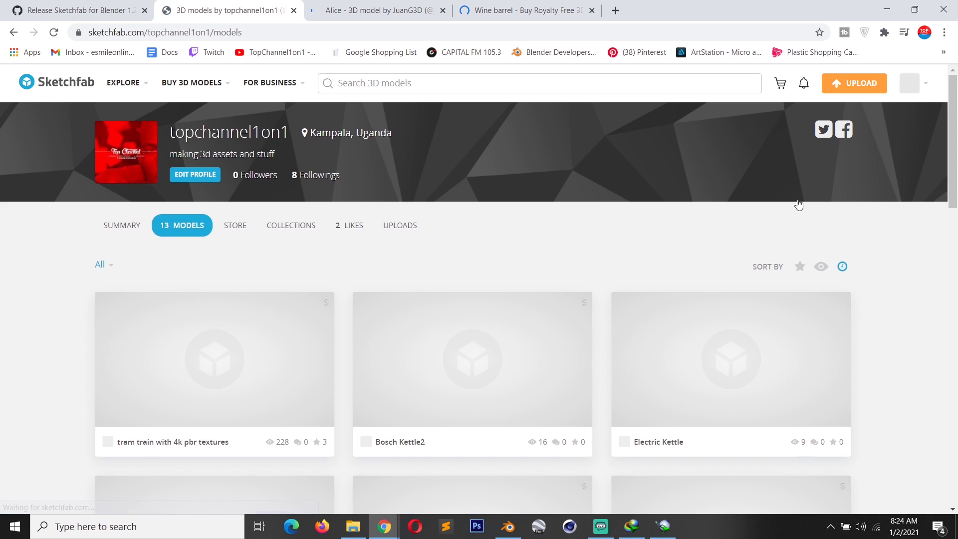
scroll("down", 3)
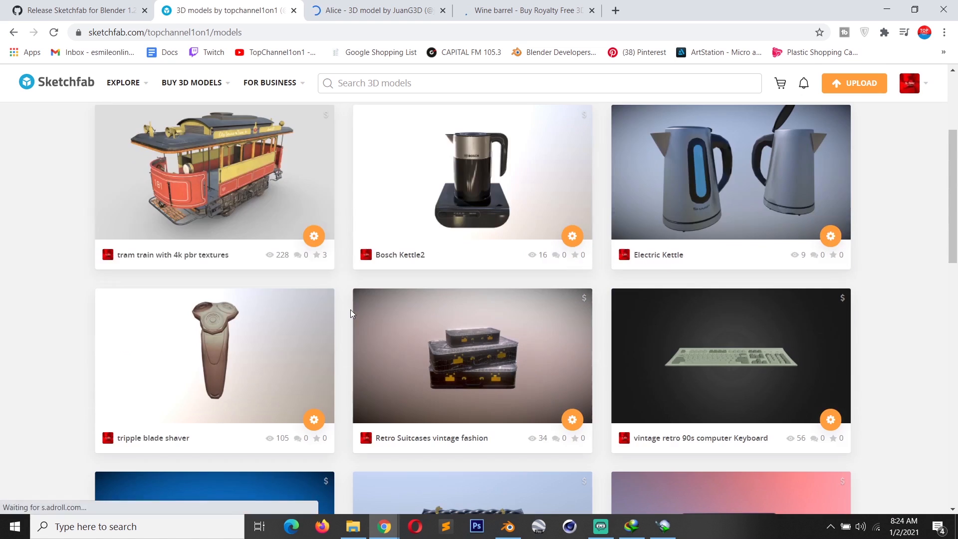
Load the tram train model's 3D viewer and orbit it to see its sides, back and roof
left_click(214, 179)
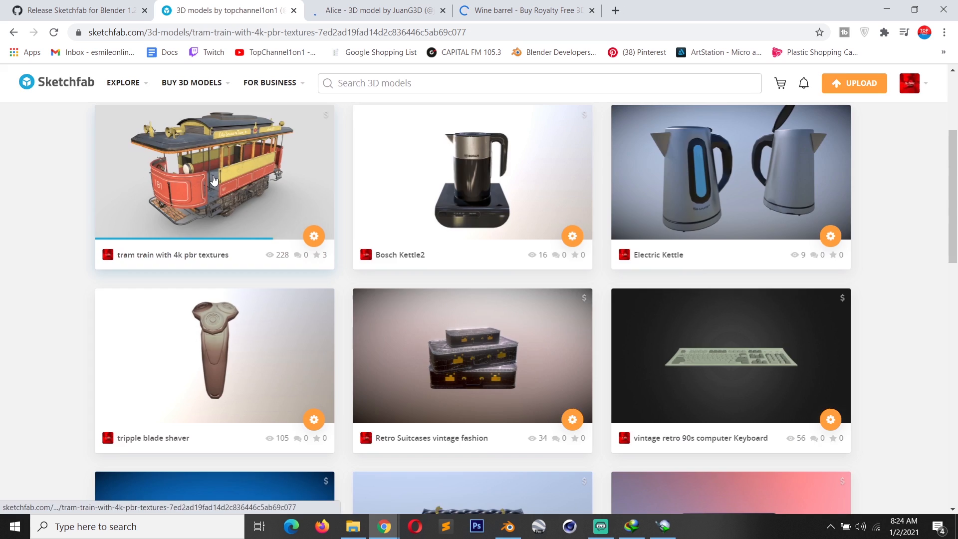
left_click(213, 179)
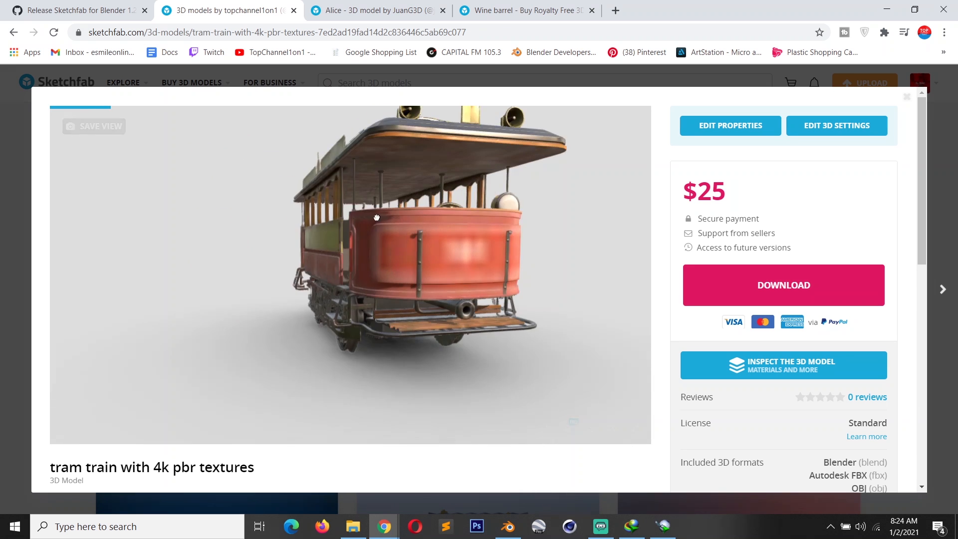
left_click_drag(377, 217, 366, 245)
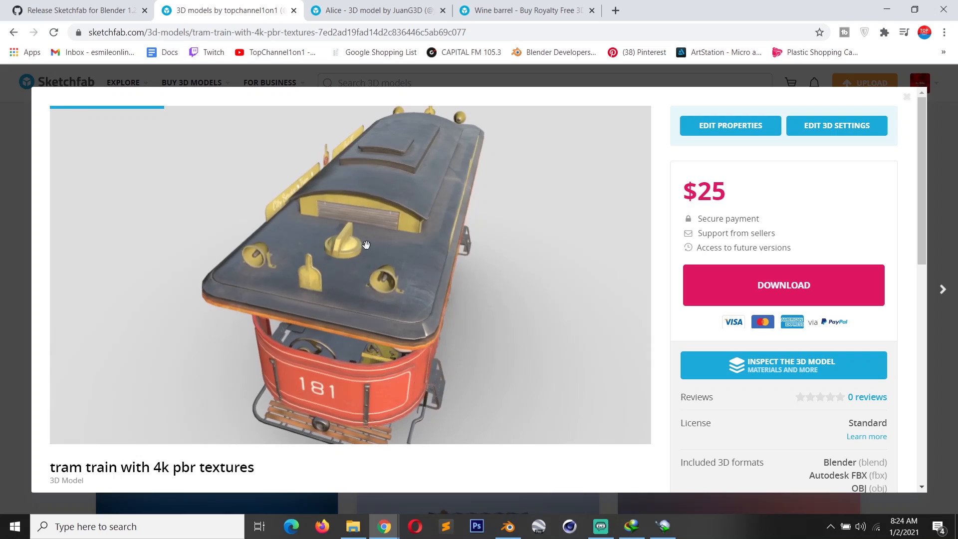
left_click_drag(366, 245, 403, 310)
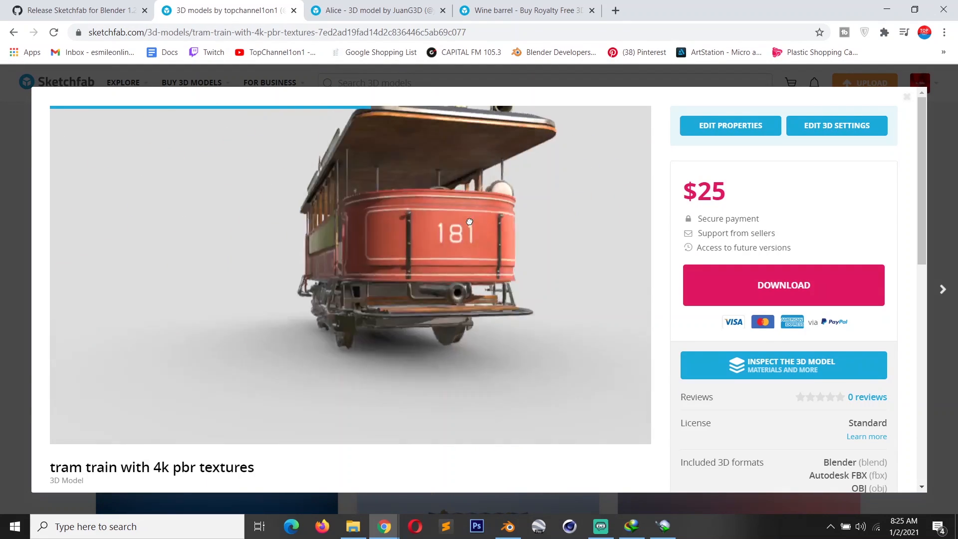
left_click_drag(469, 222, 446, 204)
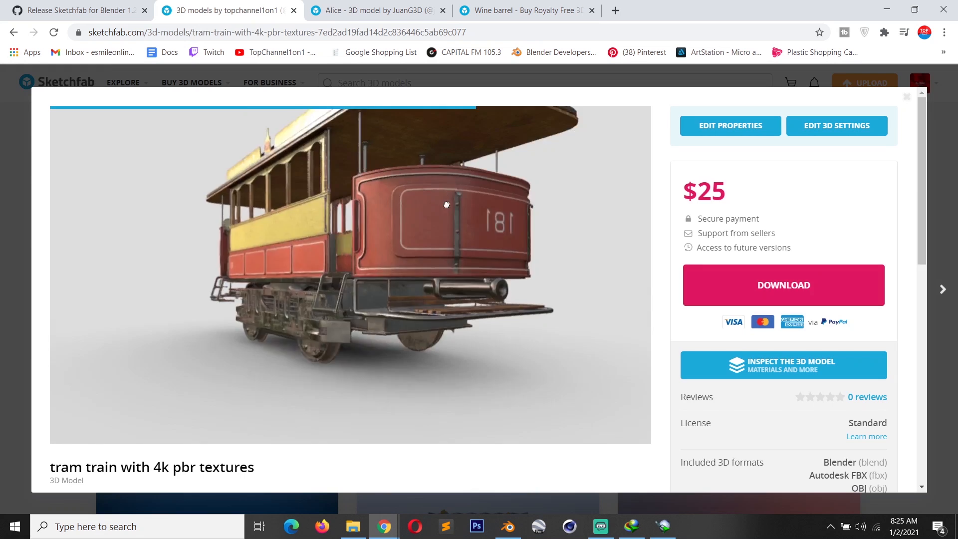
left_click_drag(446, 204, 344, 221)
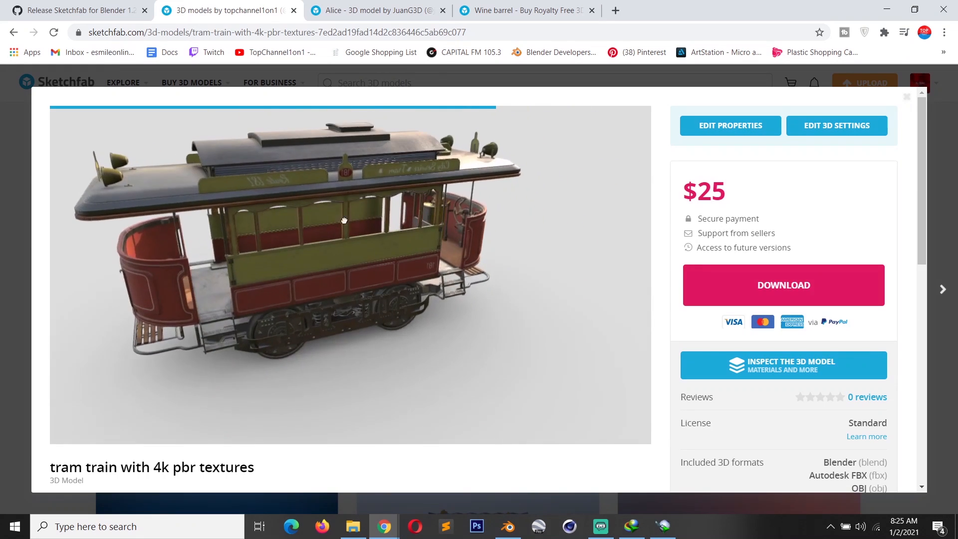
left_click_drag(344, 221, 371, 160)
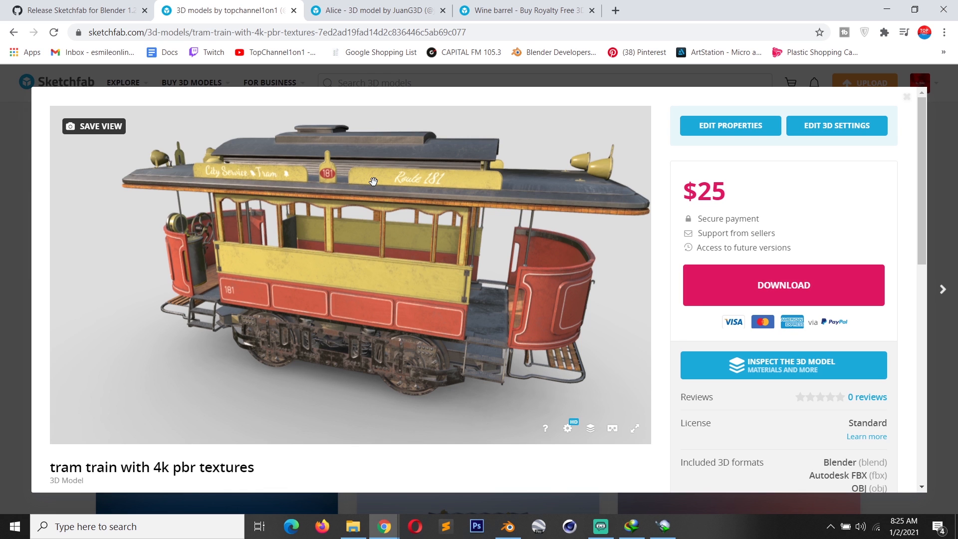
left_click_drag(373, 182, 358, 217)
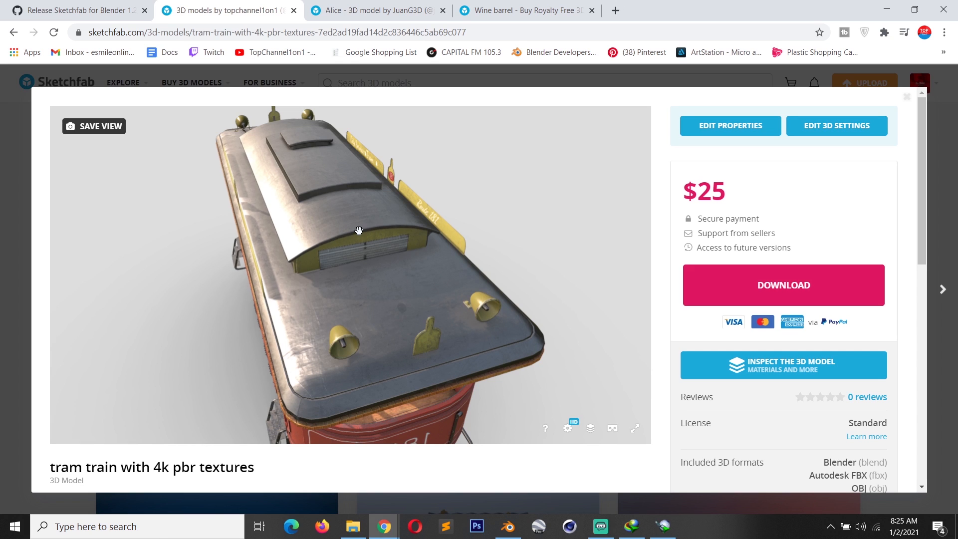
mouse_move(350, 237)
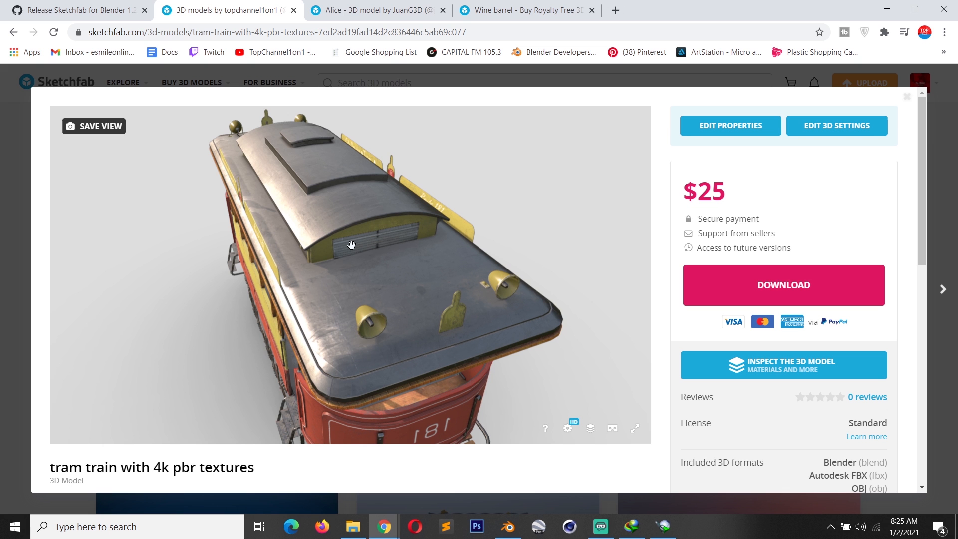
On the Alice model page, orbit her and show More model information with its geometry stats
left_click(381, 10)
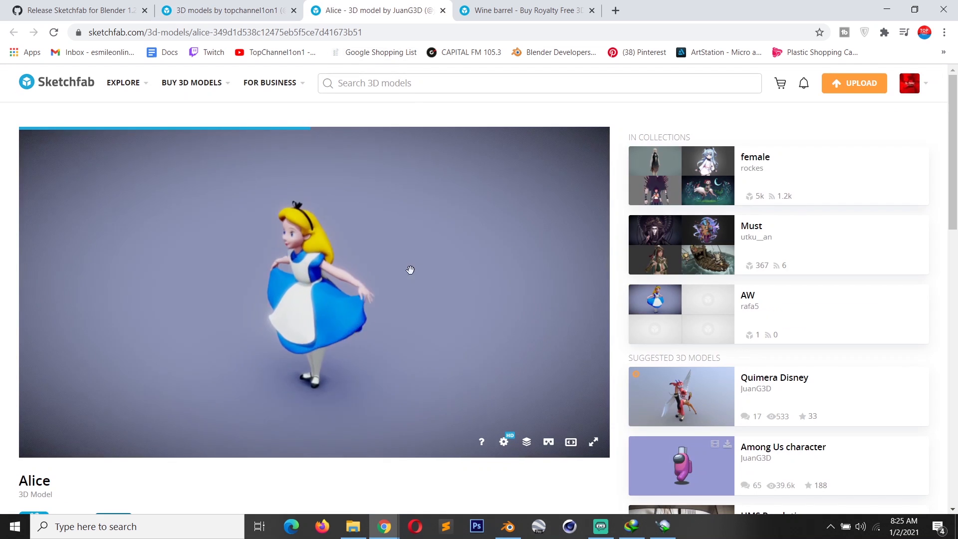
left_click_drag(410, 270, 590, 363)
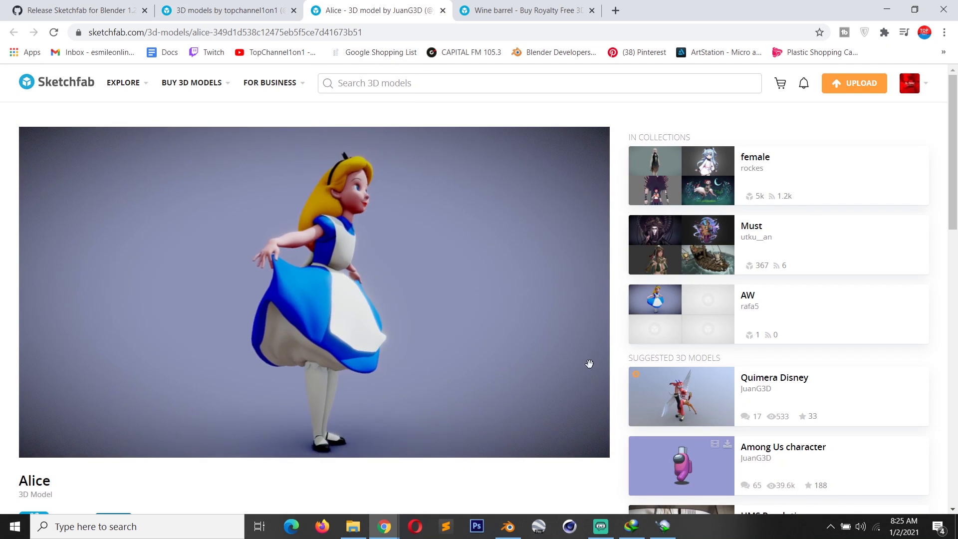
scroll("down", 3)
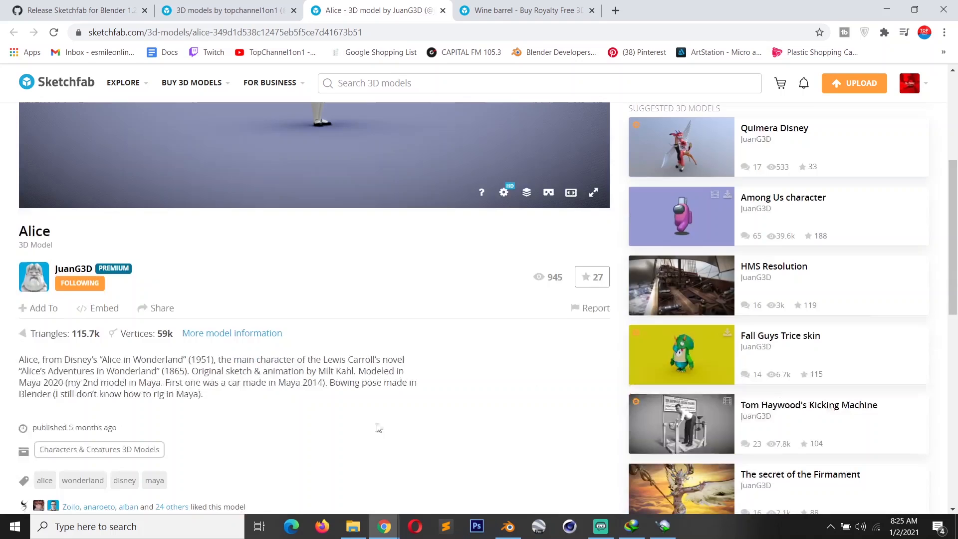
left_click(231, 334)
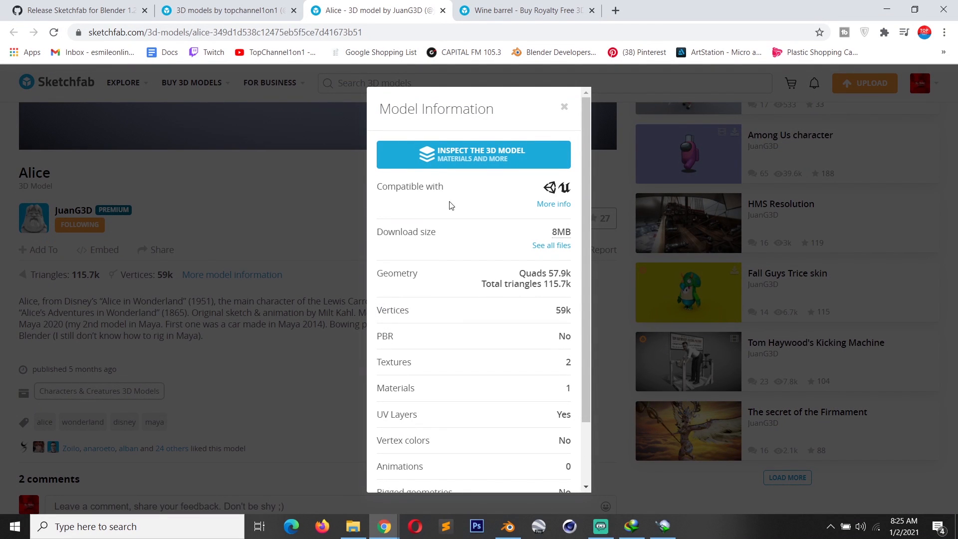
mouse_move(548, 190)
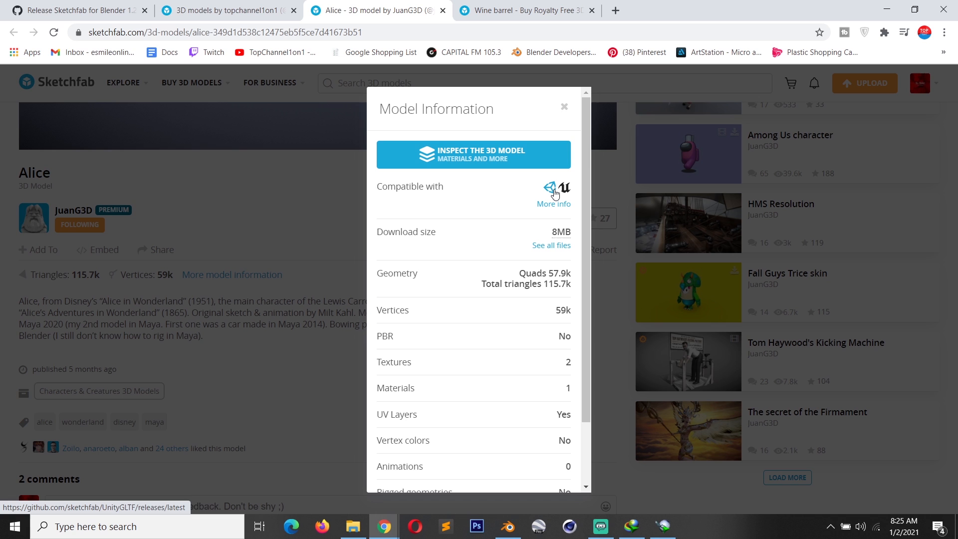
mouse_move(568, 194)
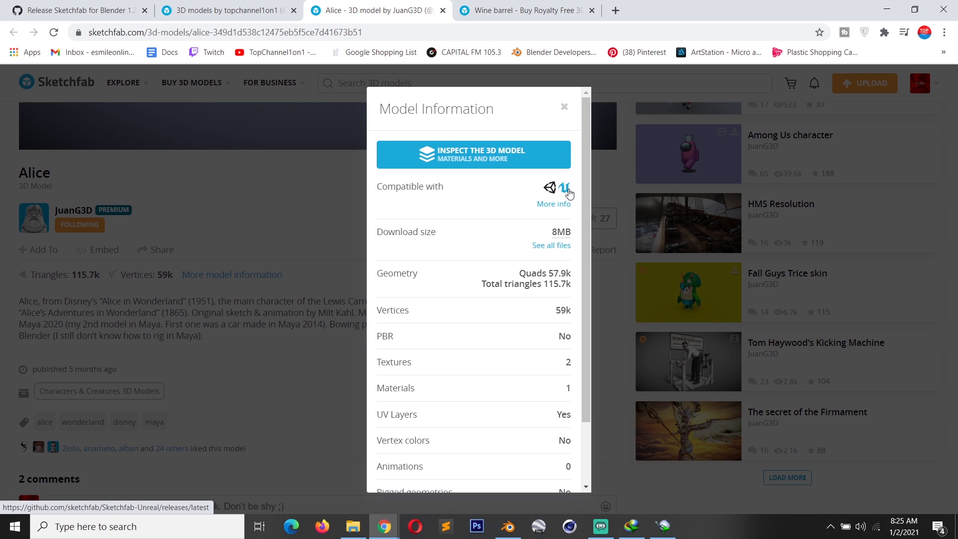
scroll("down", 3)
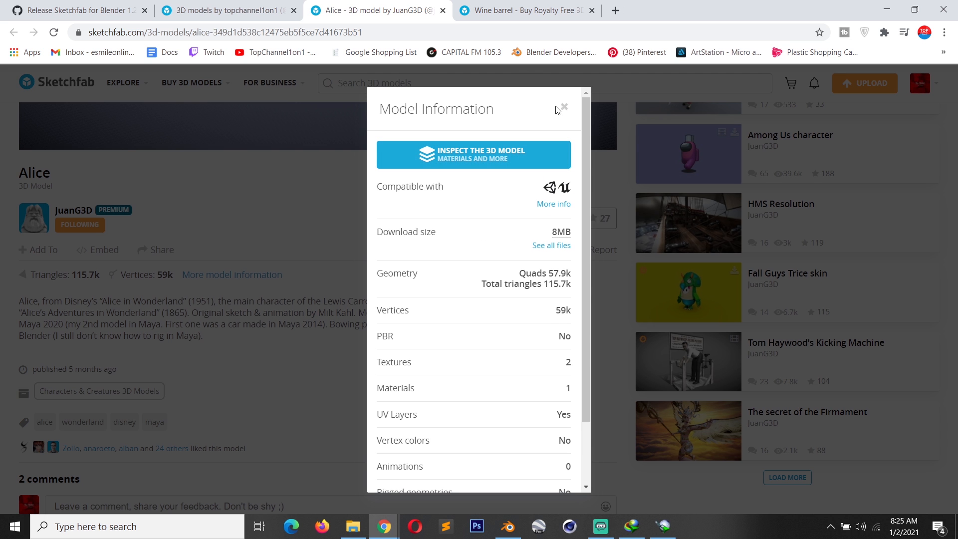
Back in Blender, browse the Sketchfab result thumbnails and choose the Beth Harmon model
left_click(507, 527)
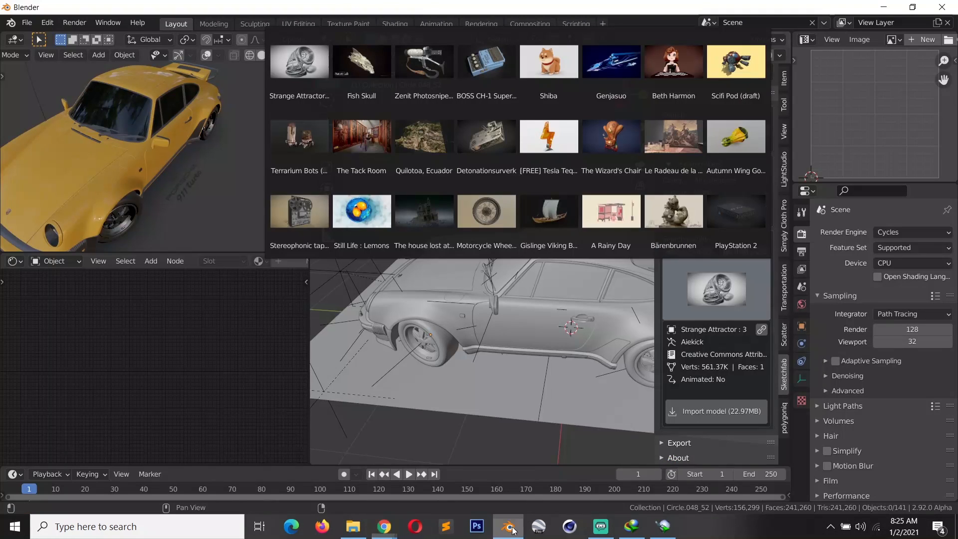
left_click(549, 135)
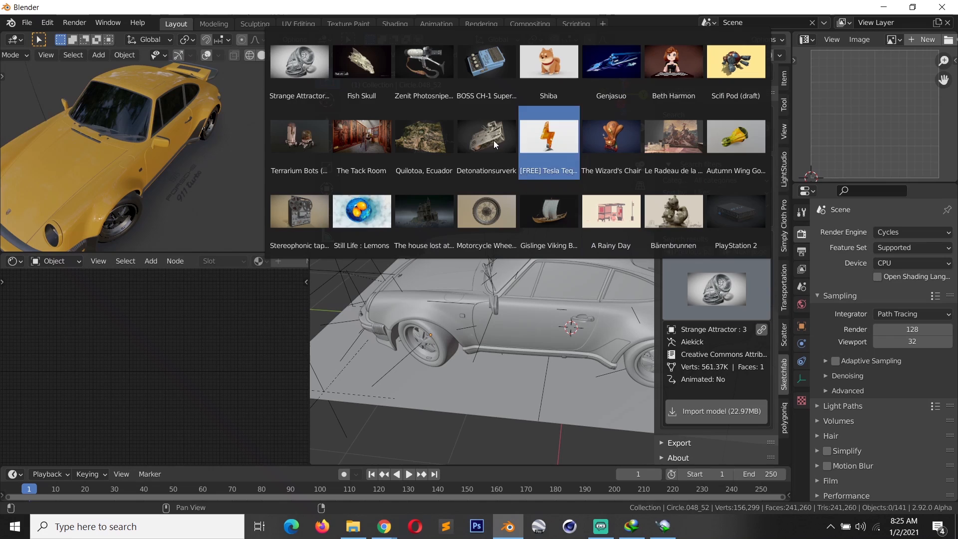
left_click(361, 136)
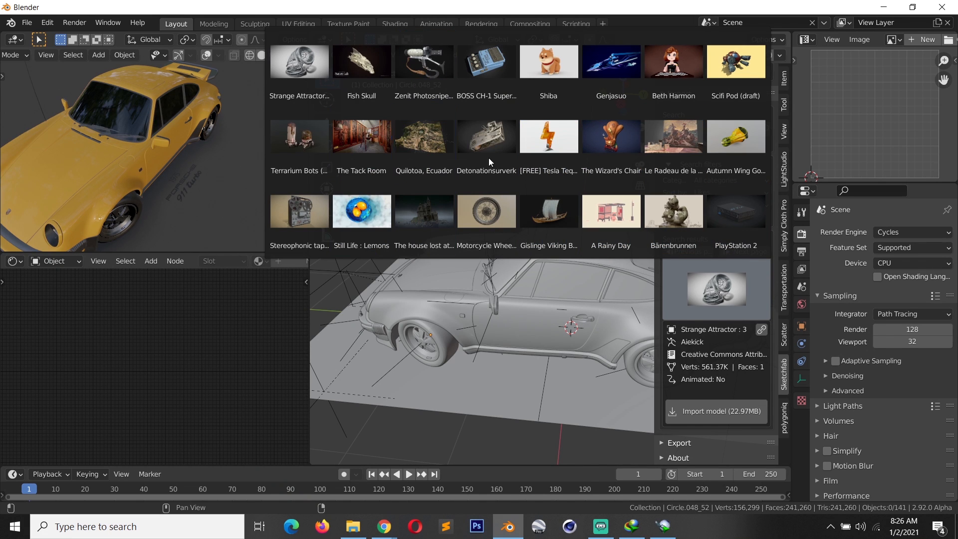
left_click(361, 211)
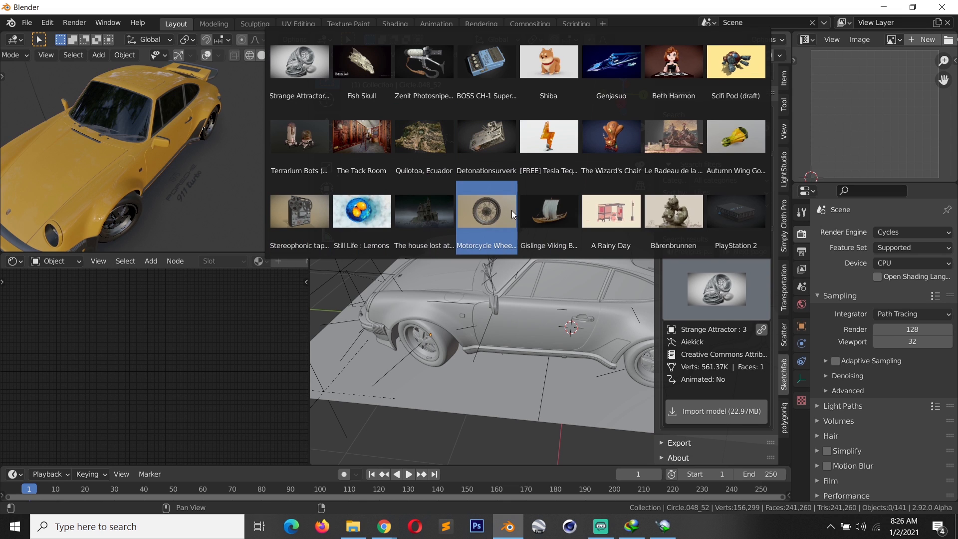
left_click(299, 136)
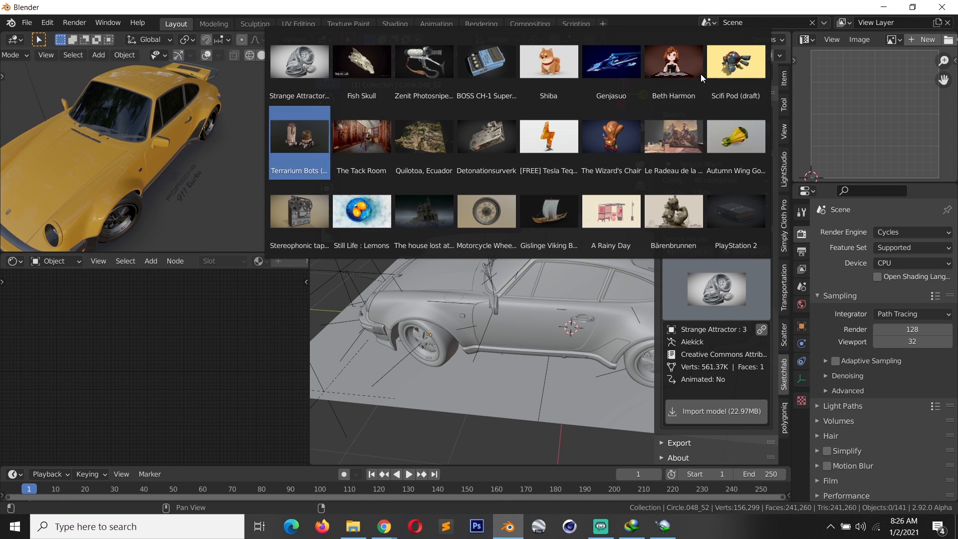
left_click(673, 62)
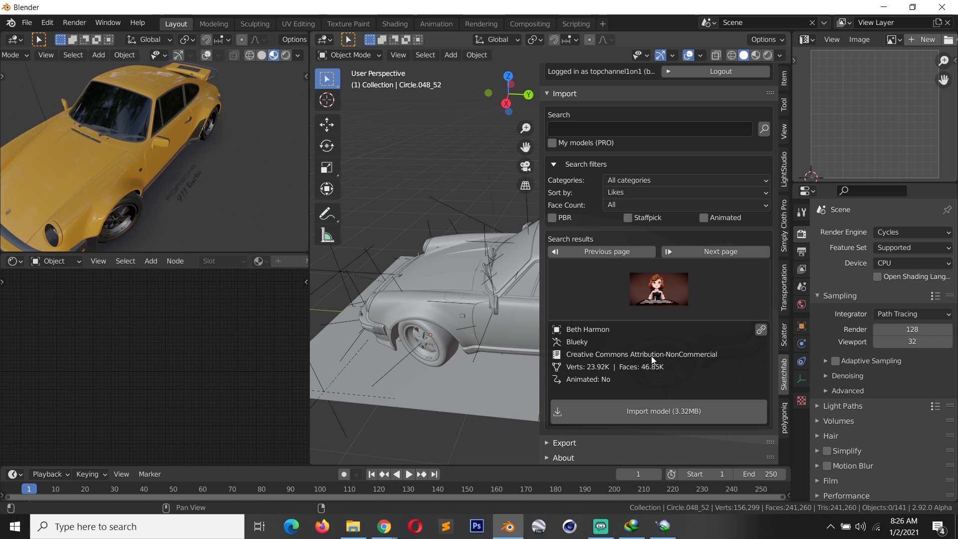
mouse_move(714, 363)
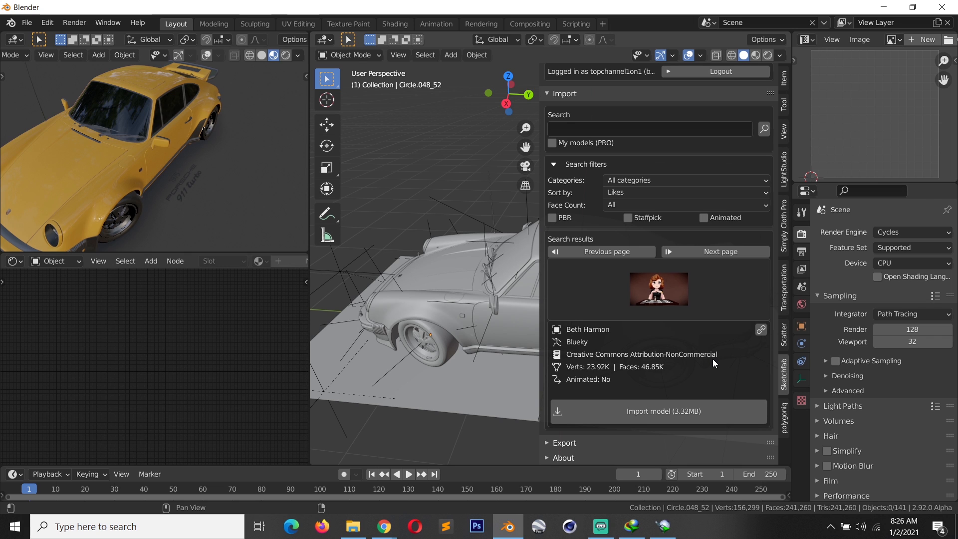
mouse_move(598, 355)
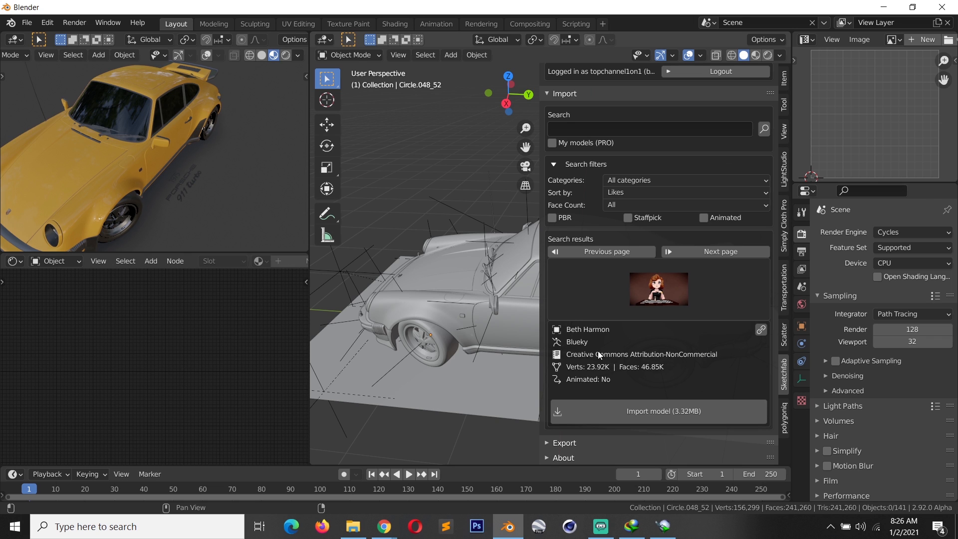
mouse_move(563, 358)
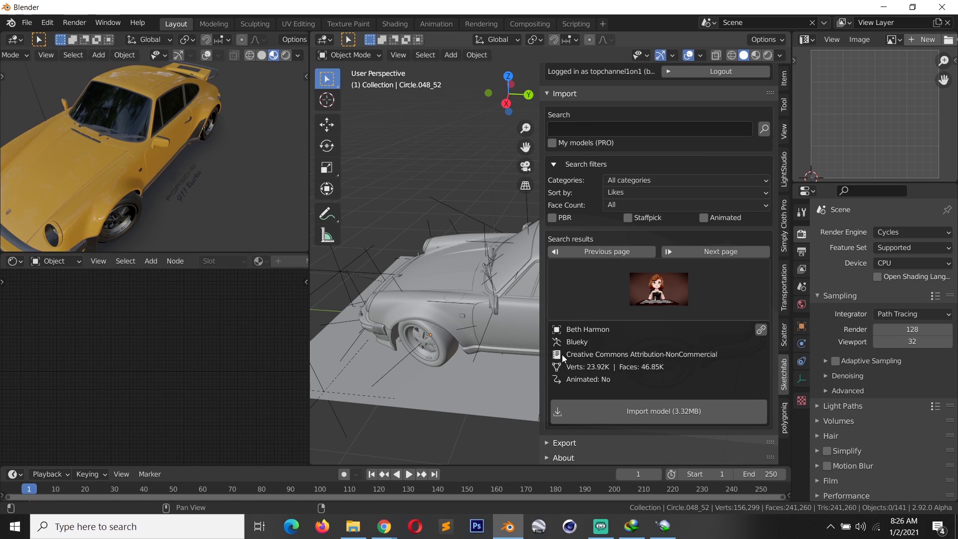
mouse_move(558, 355)
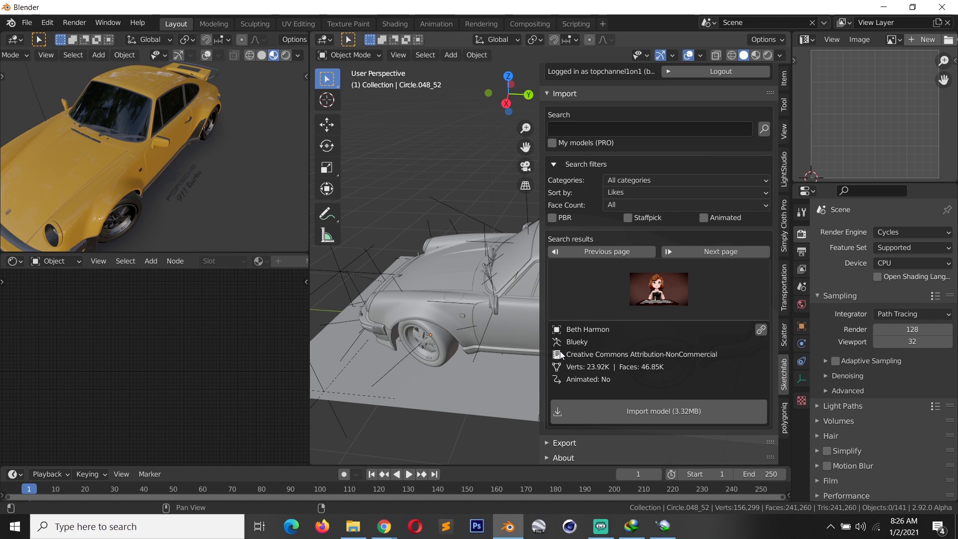
mouse_move(607, 192)
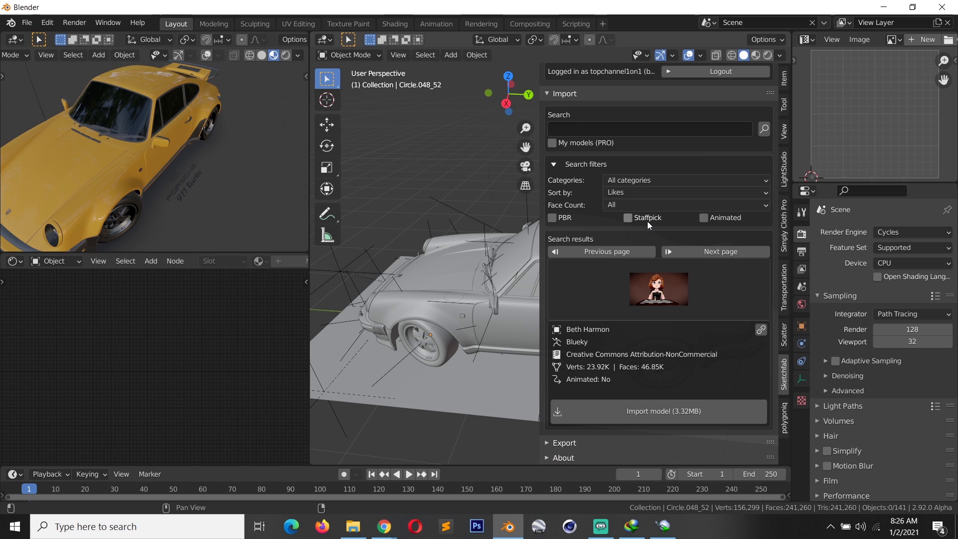
mouse_move(648, 224)
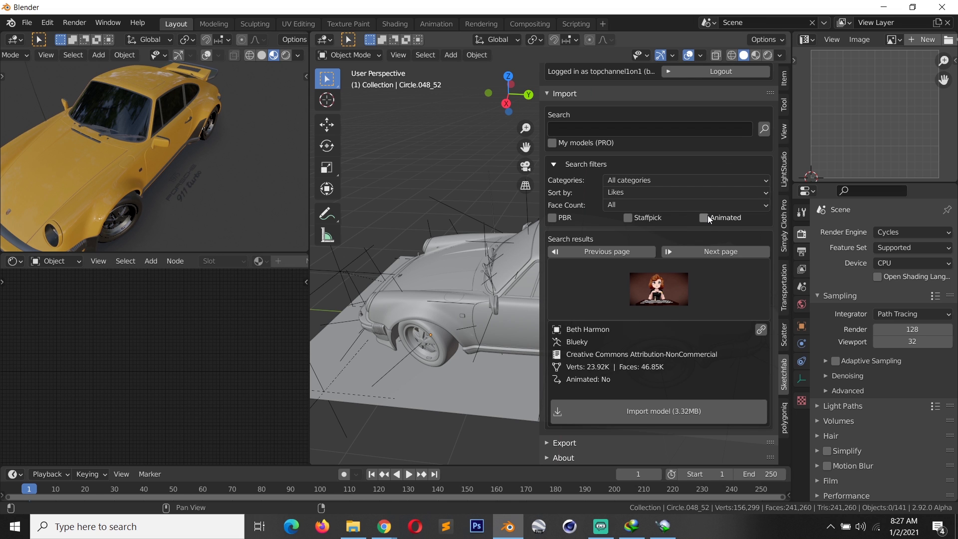
left_click(685, 180)
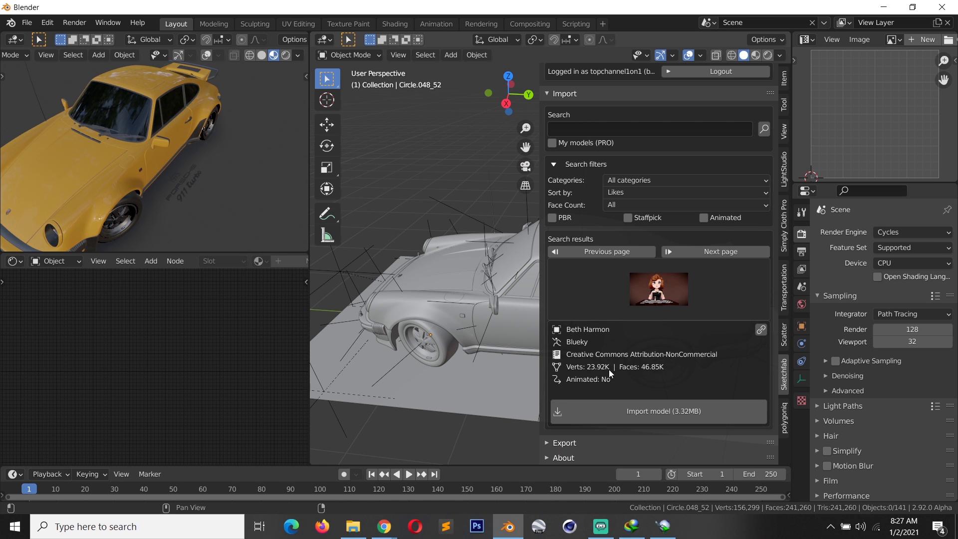
mouse_move(648, 411)
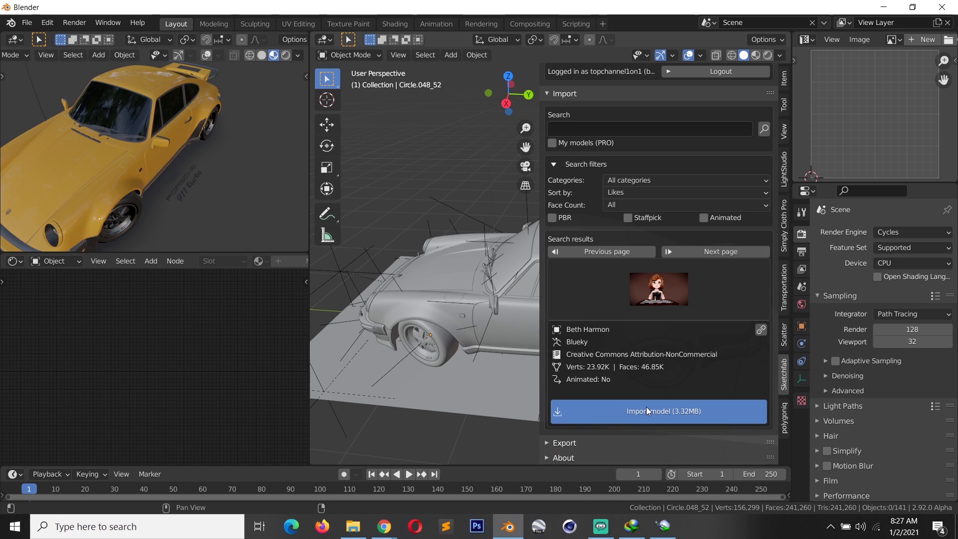
mouse_move(691, 407)
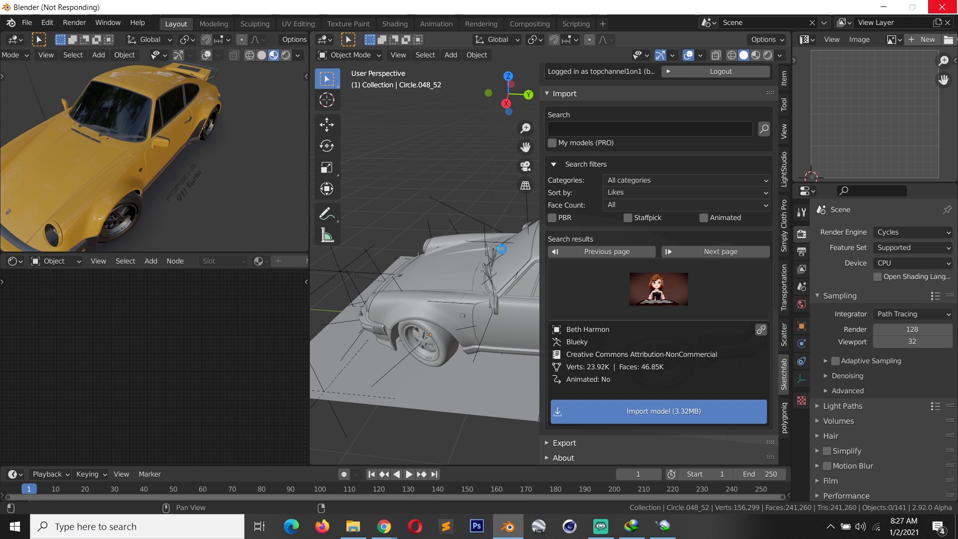
Import the Beth Harmon model (3.32MB) into the scene
left_click(658, 411)
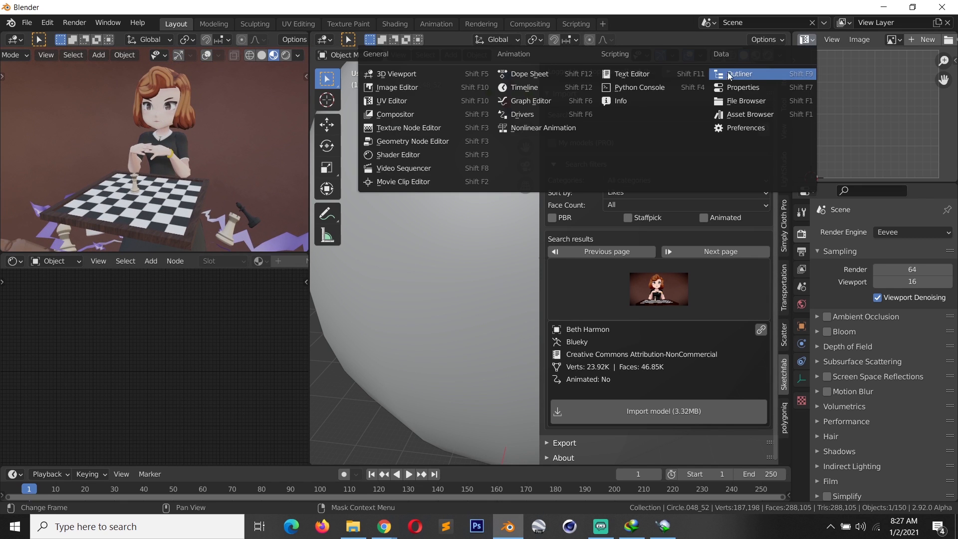
Change the top-right editor to the Outliner, revealing the Beth Harmon collection
left_click(740, 74)
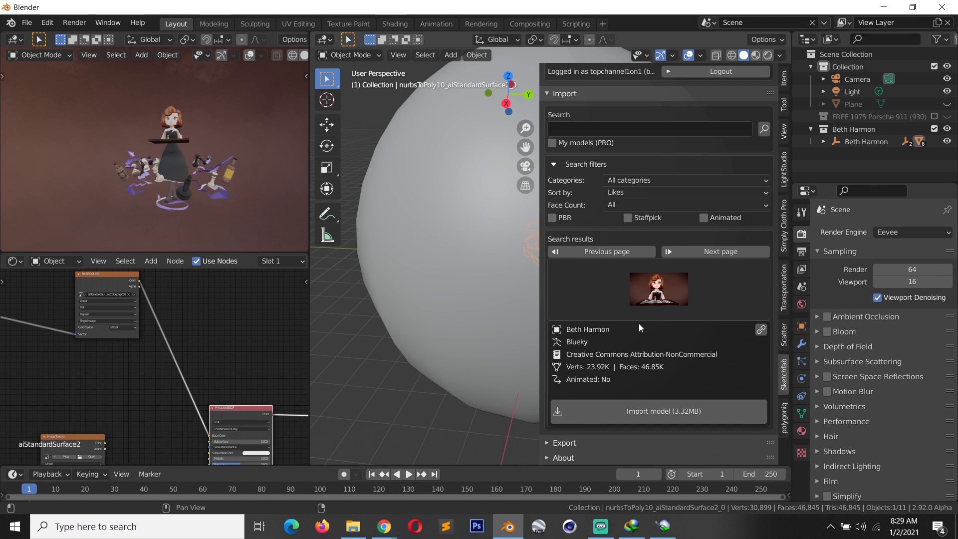
mouse_move(383, 525)
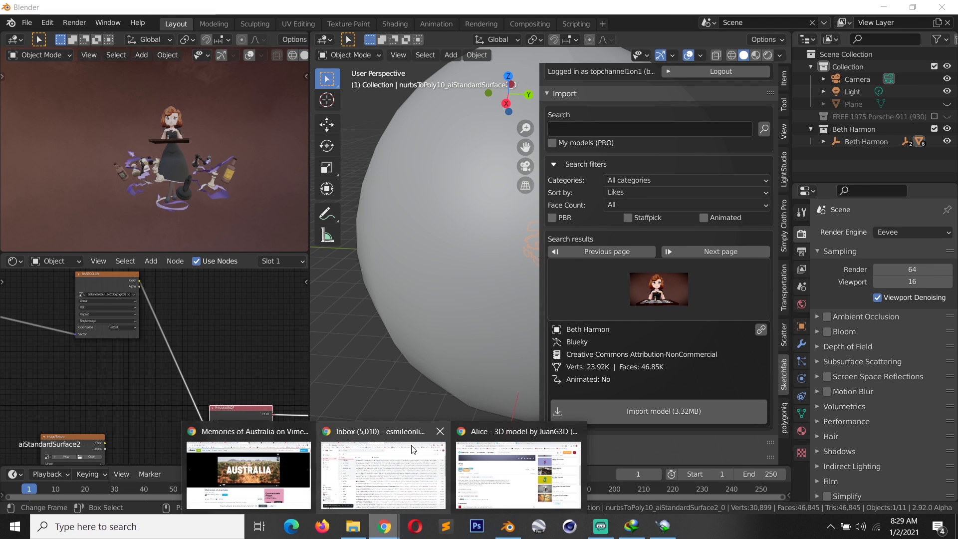
mouse_move(479, 472)
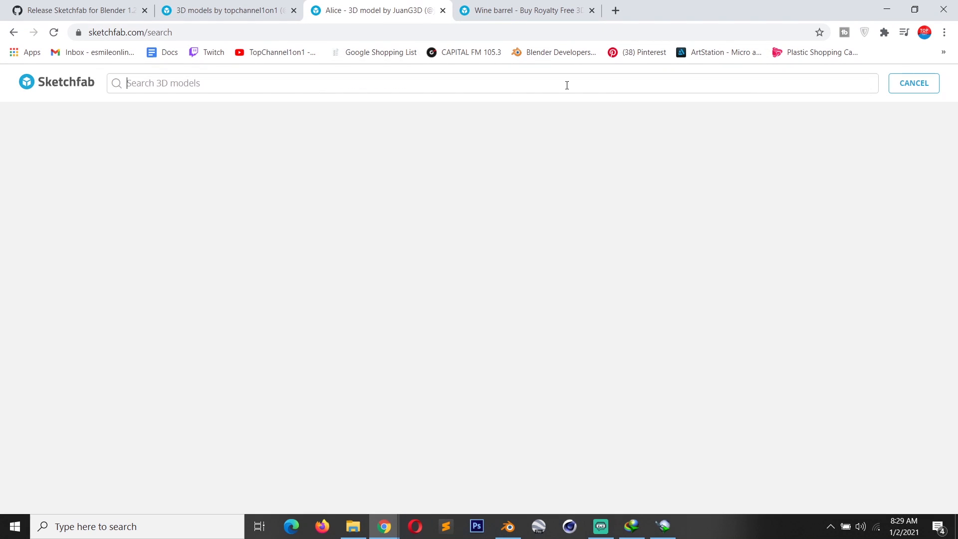
Search Sketchfab for 'beth harmon' and show the model's detailed information dialog
type("beth harmon")
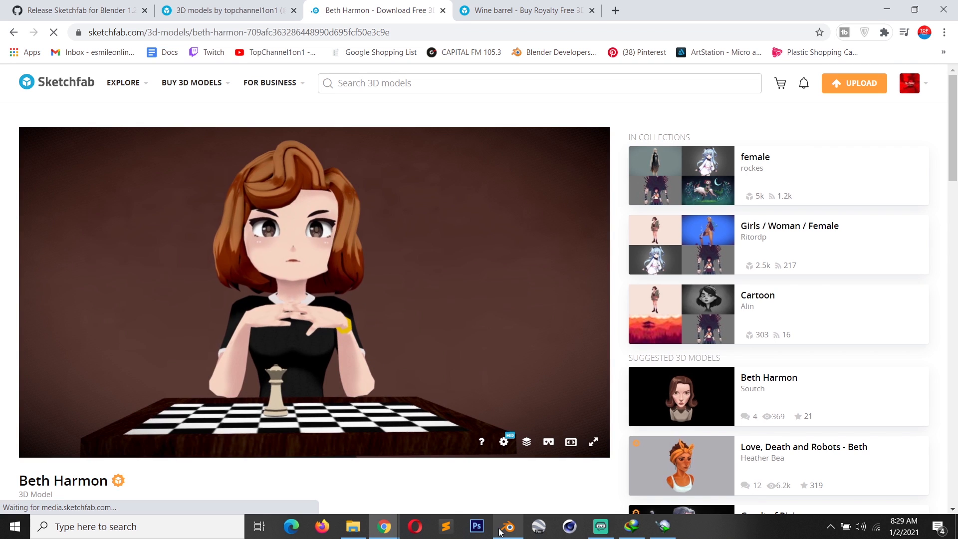
left_click(507, 525)
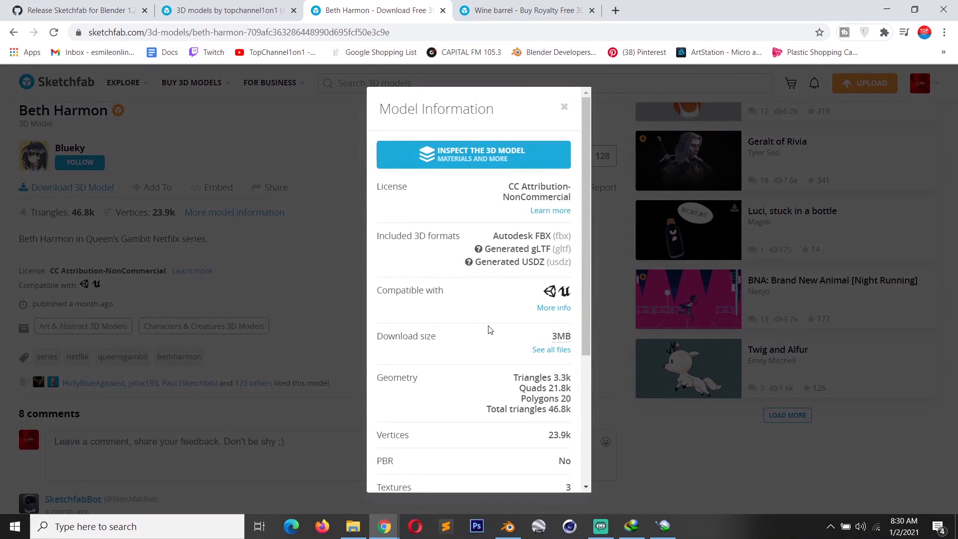
mouse_move(547, 299)
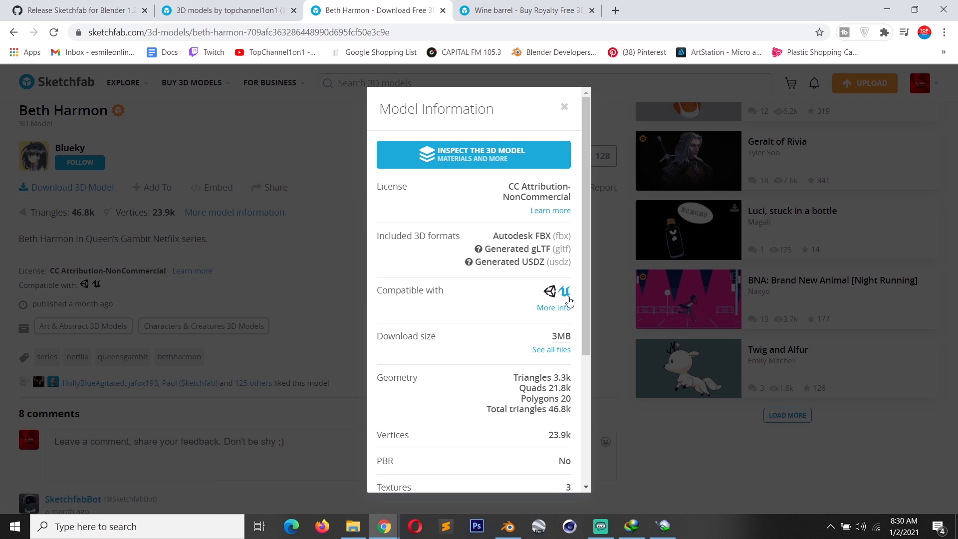
mouse_move(495, 237)
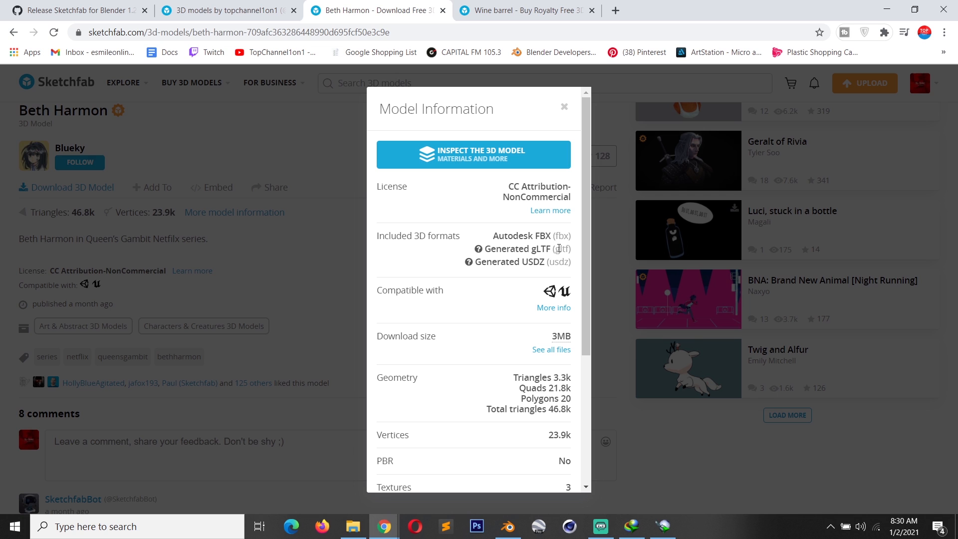
mouse_move(493, 333)
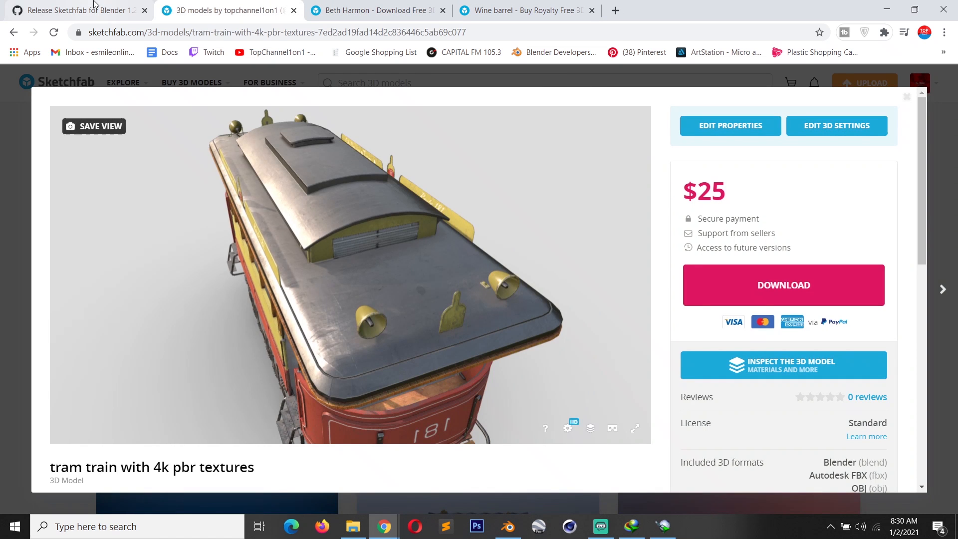
Copy the tram train model's title from its Sketchfab page and return to Blender
left_click(75, 10)
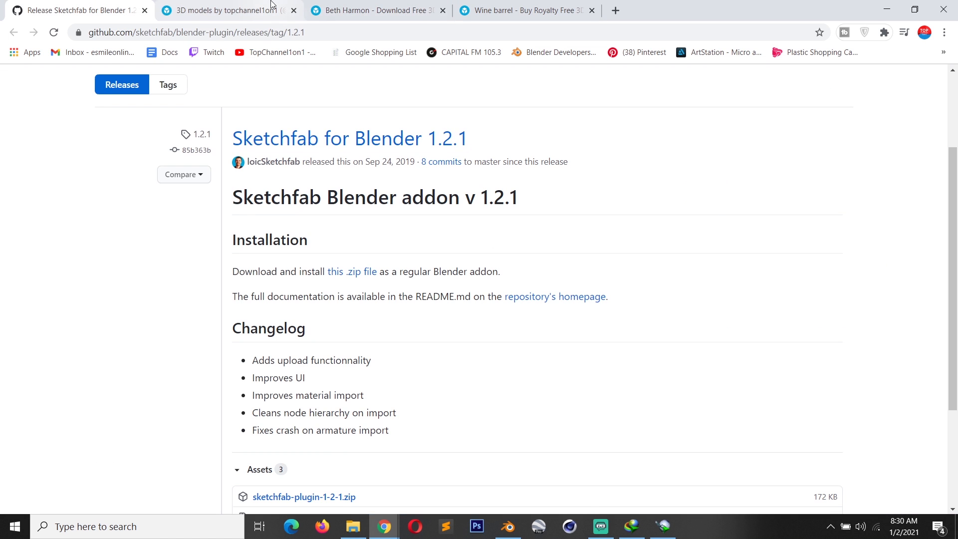
left_click(225, 10)
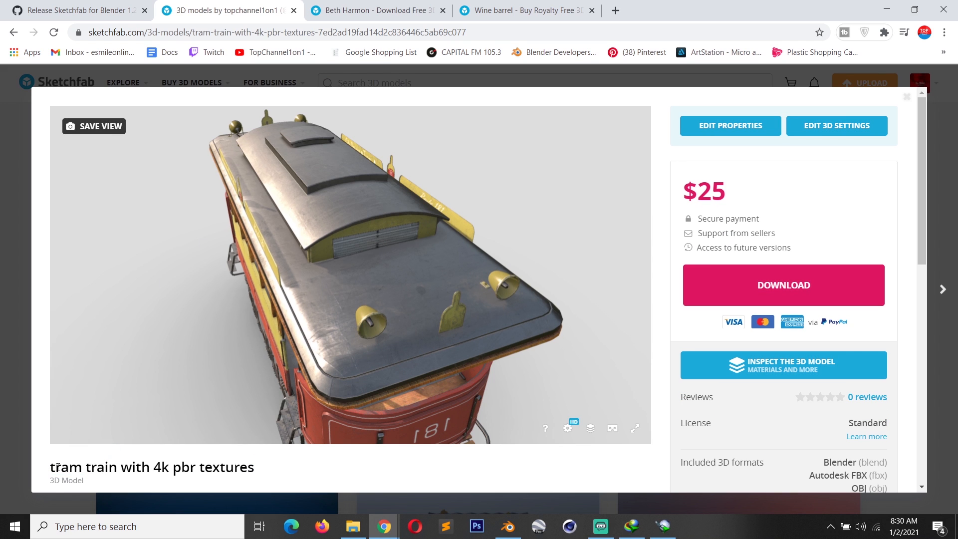
triple_click(150, 467)
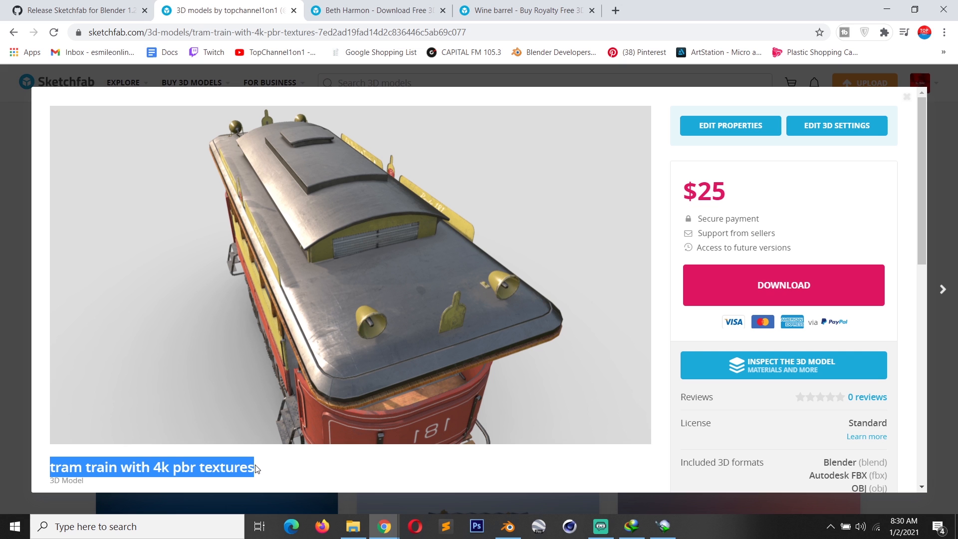
left_click(508, 526)
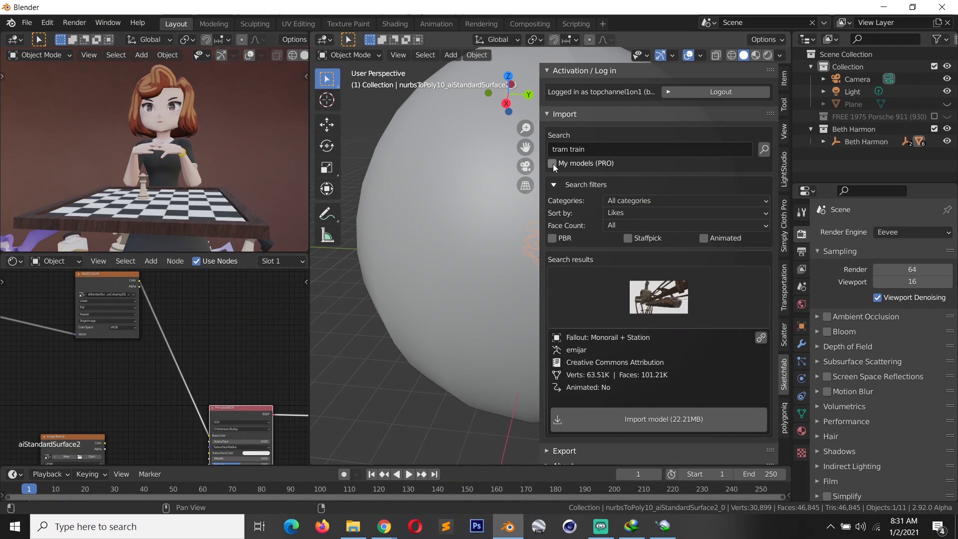
Enable My models (PRO), search, and pick the tram train model from the thumbnail grid
left_click(552, 164)
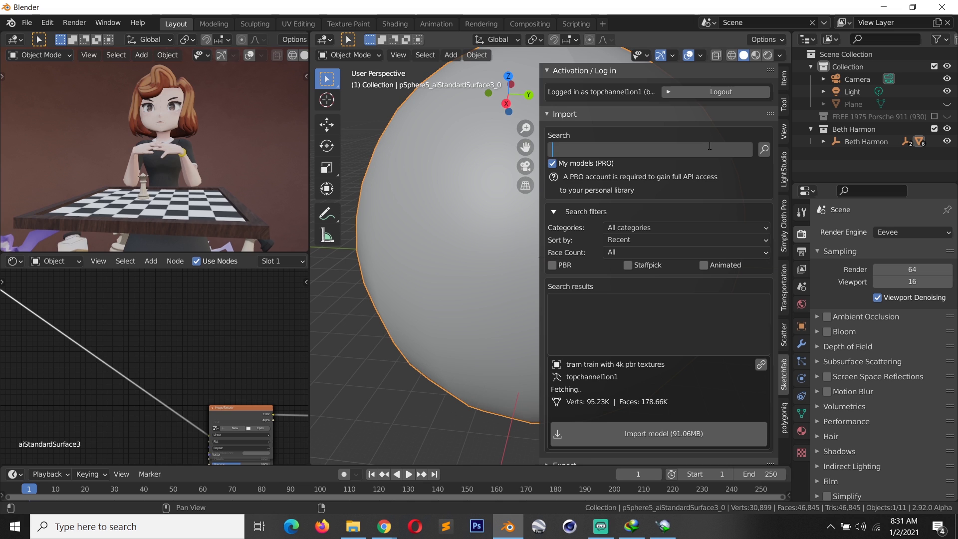
type("tr")
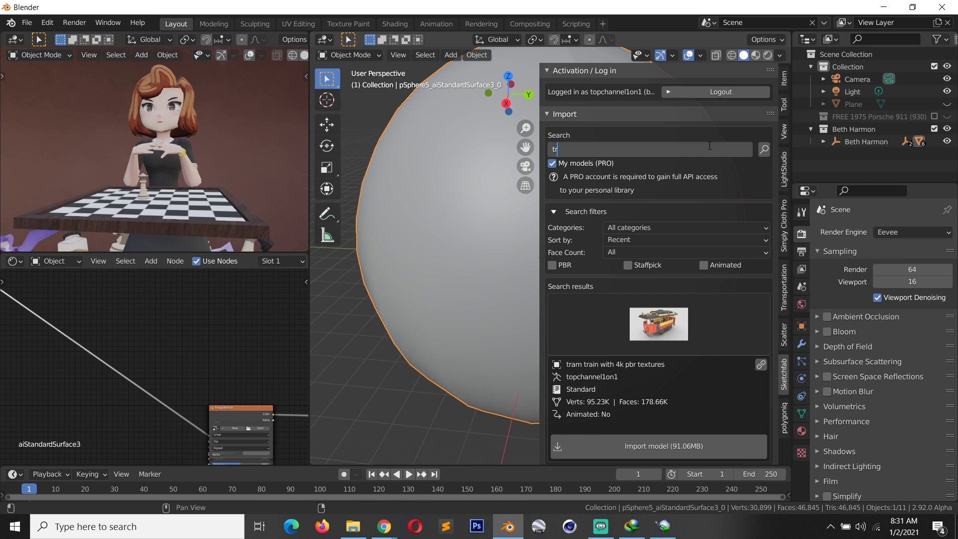
key("Backspace")
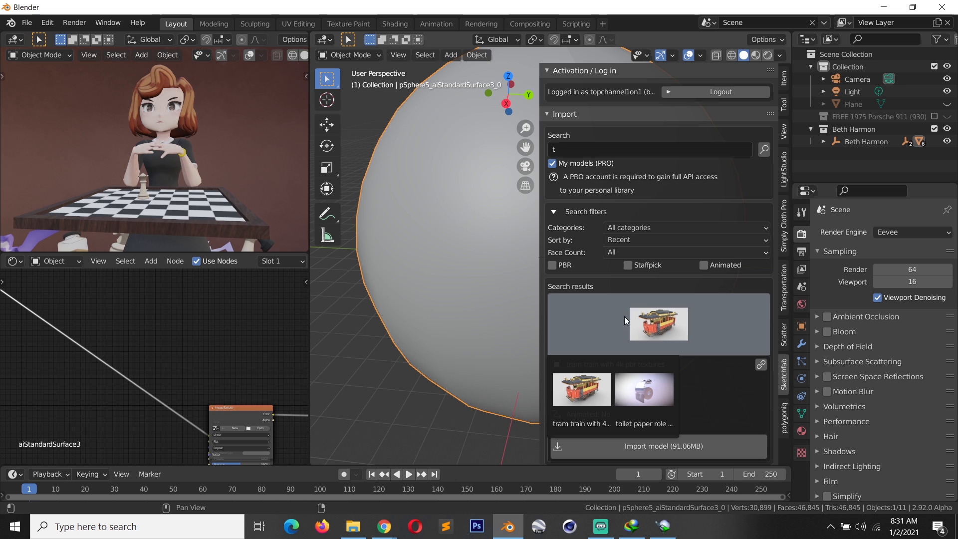
left_click(659, 324)
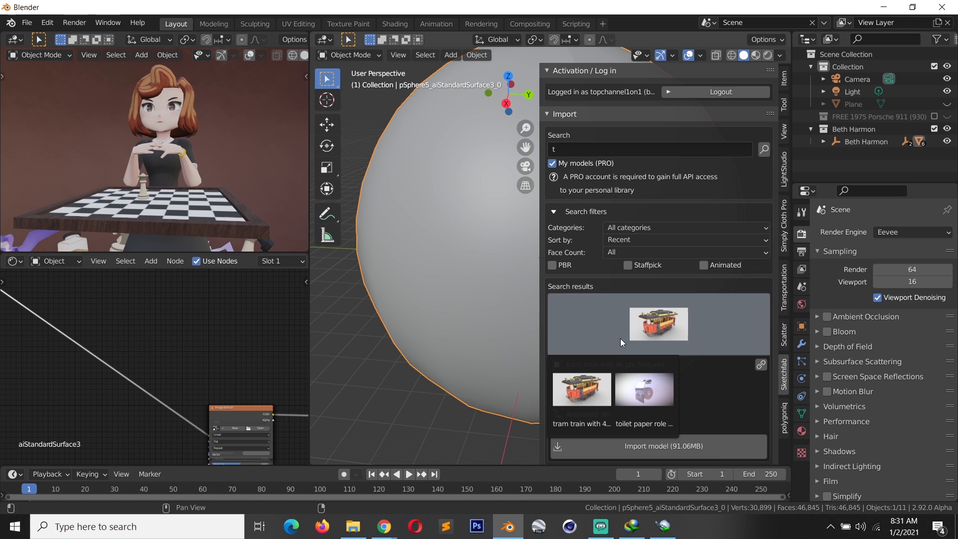
left_click(658, 323)
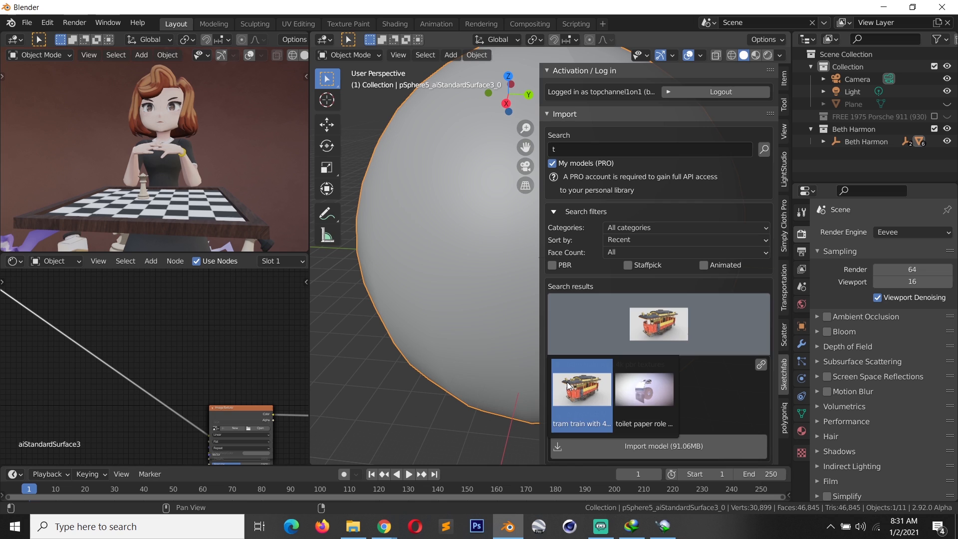
left_click(581, 389)
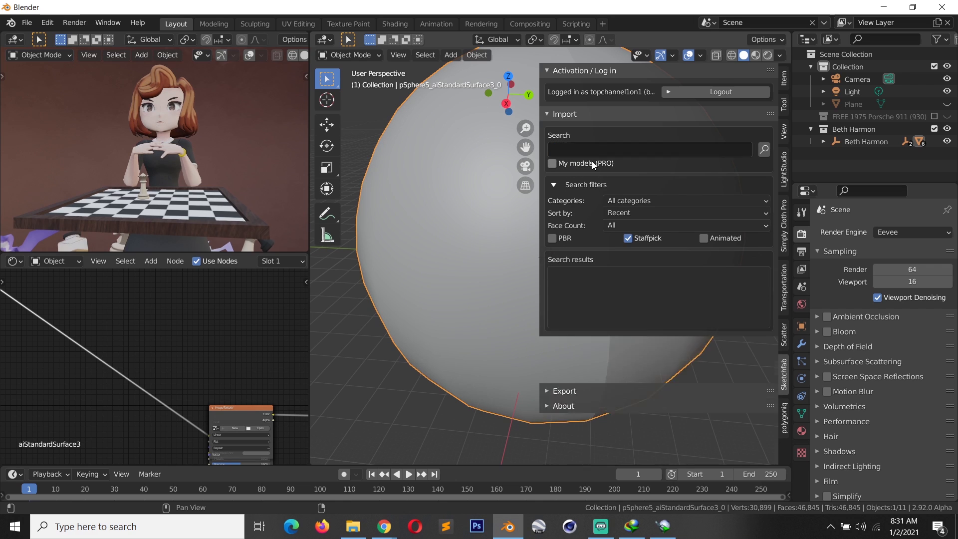
Run the Staffpick search, listing the Mega Drive / Genesis Cartriges model at 247.21MB first
left_click(762, 150)
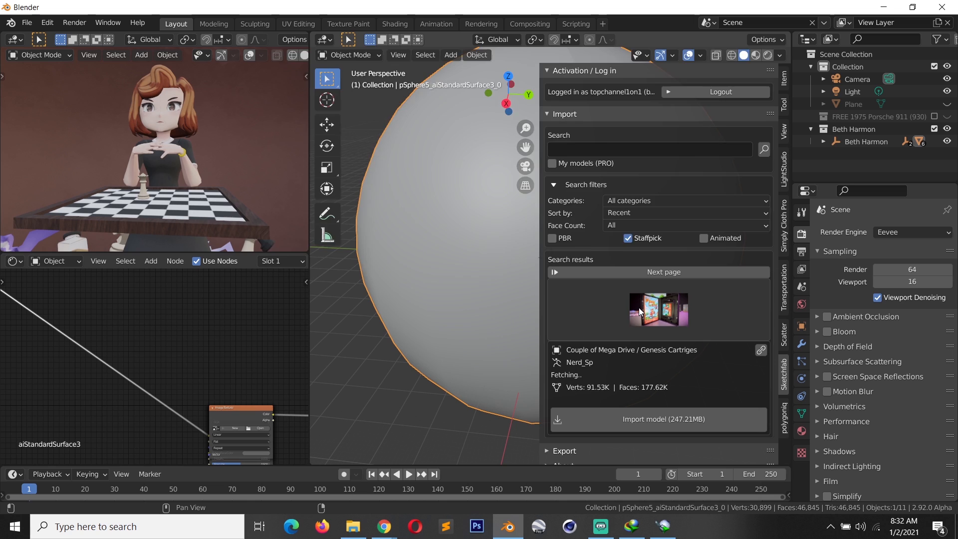